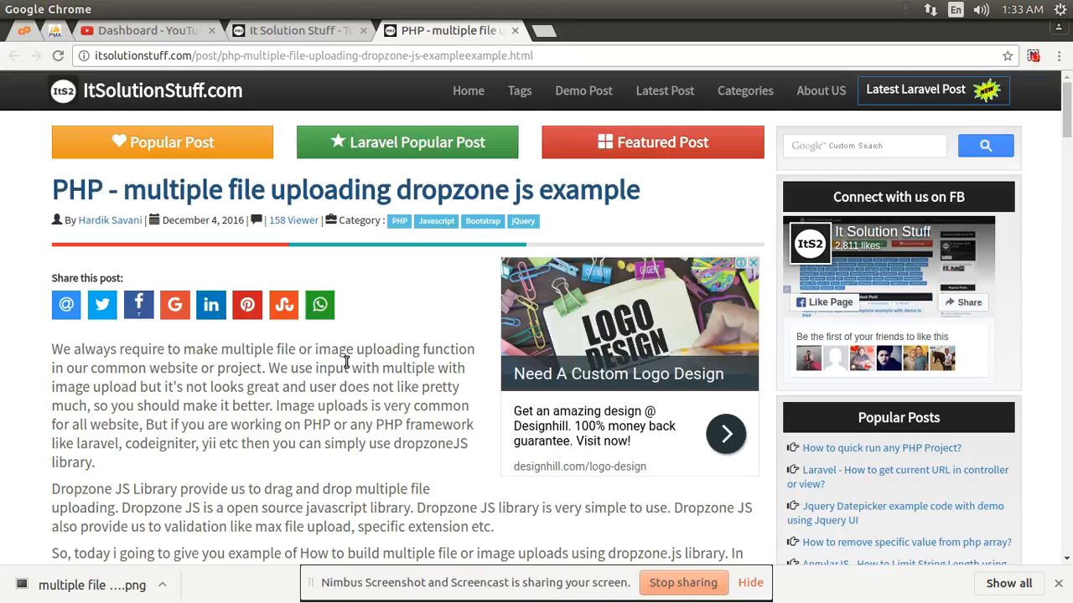
pyautogui.moveTo(378, 234)
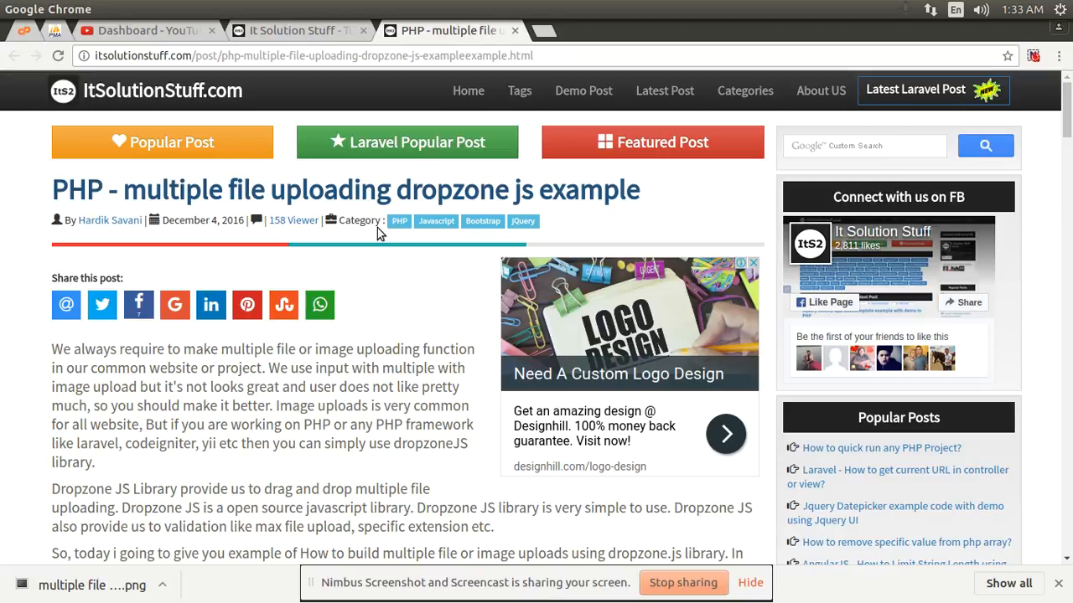
pyautogui.moveTo(656, 196)
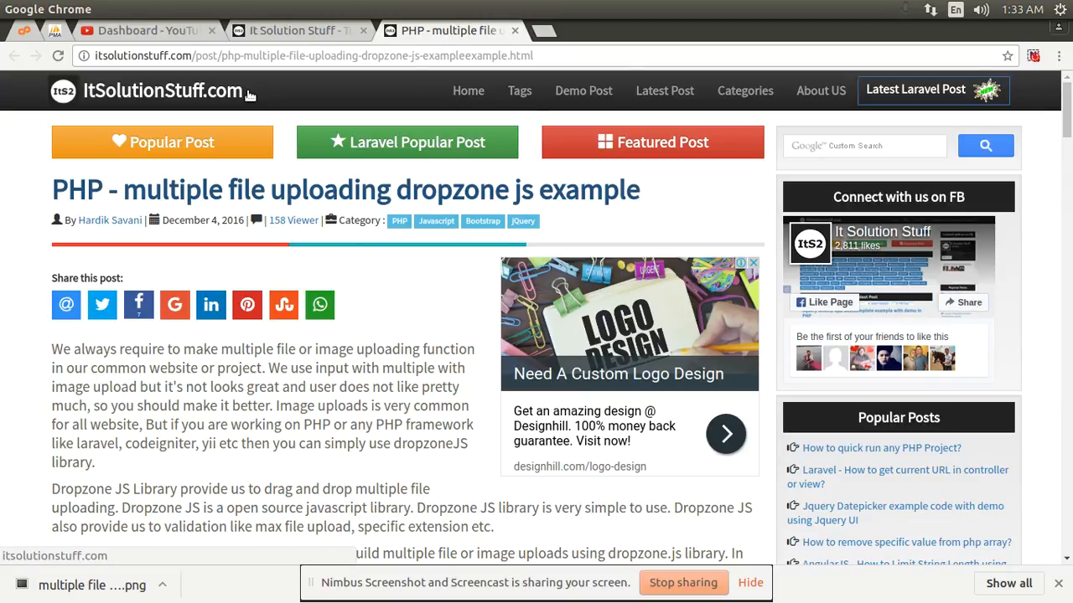
pyautogui.moveTo(244, 99)
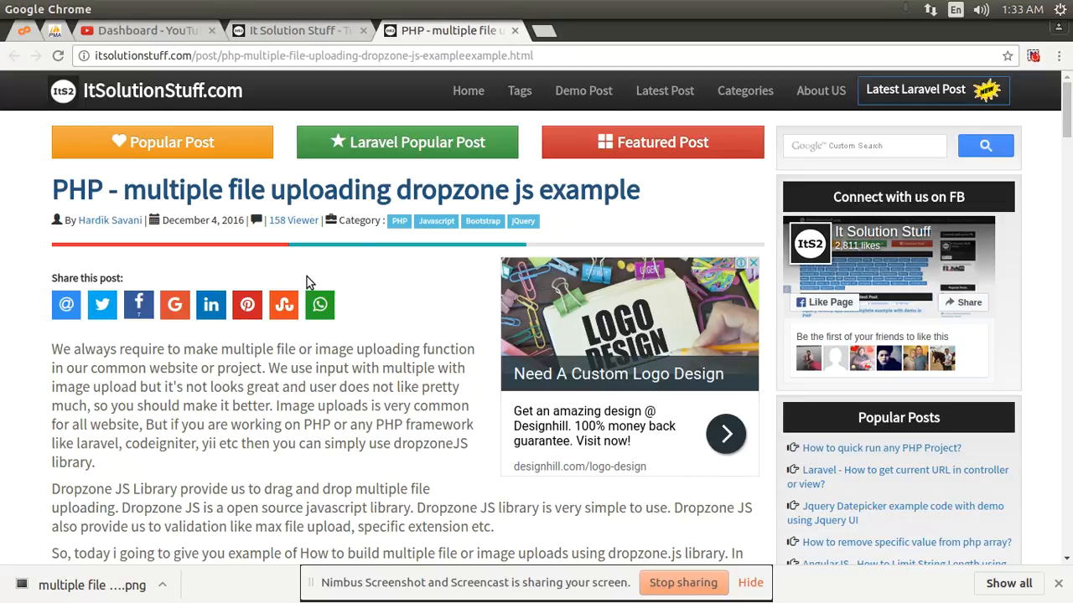
pyautogui.moveTo(365, 314)
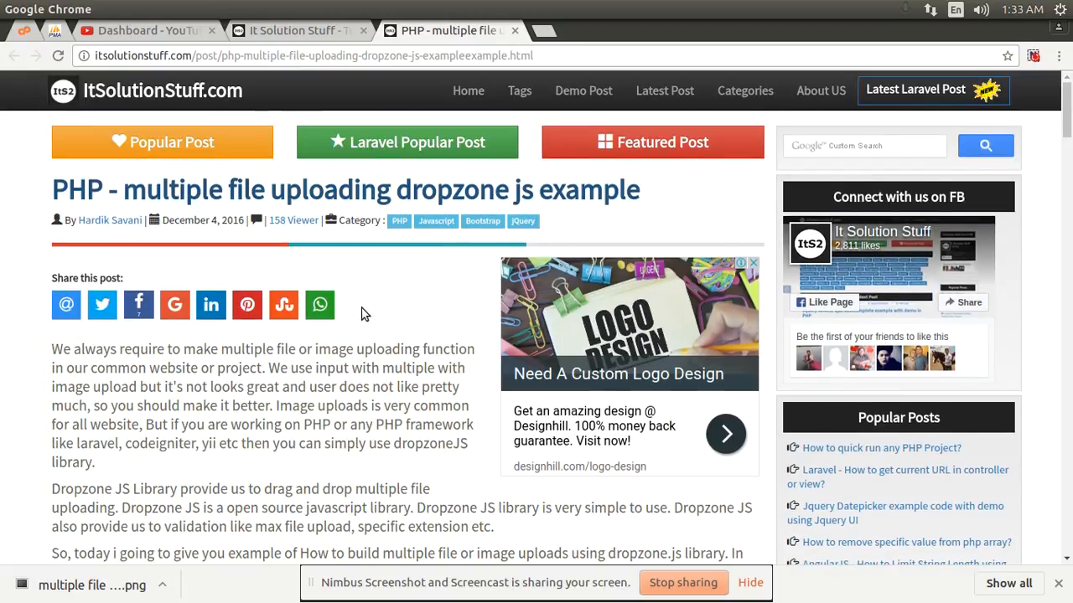
# Step: Scroll to the tutorial's three setup steps and select the word 'index'
pyautogui.scroll(-3)
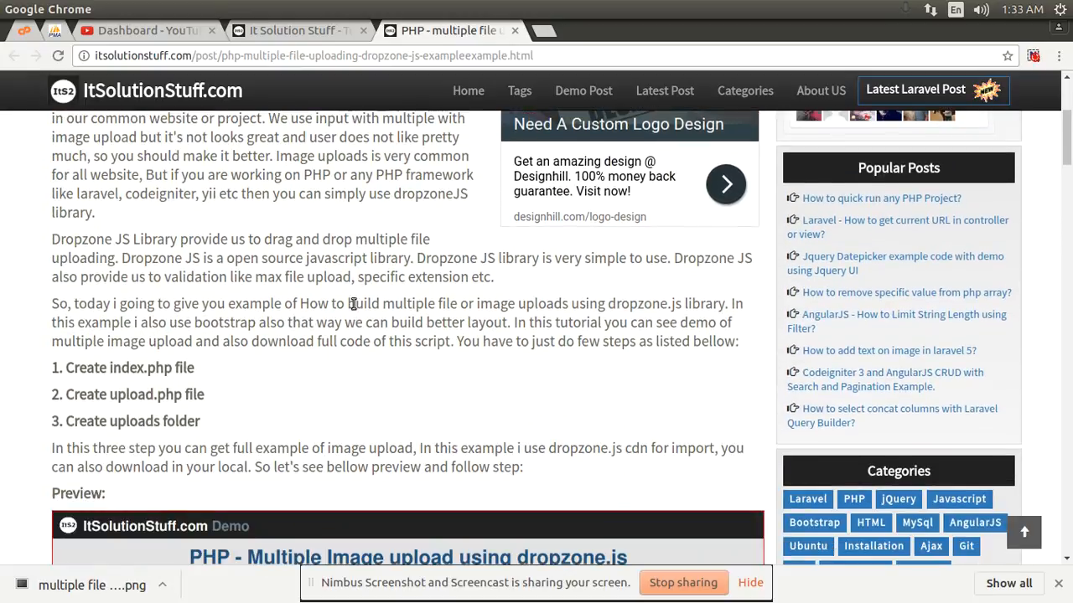
pyautogui.scroll(-3)
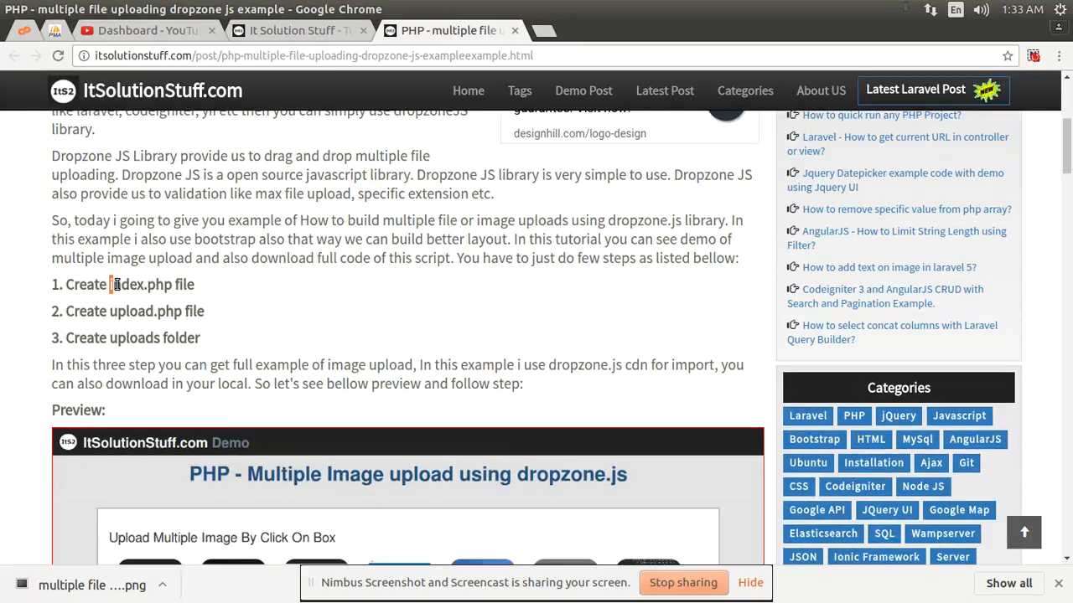
pyautogui.doubleClick(138, 284)
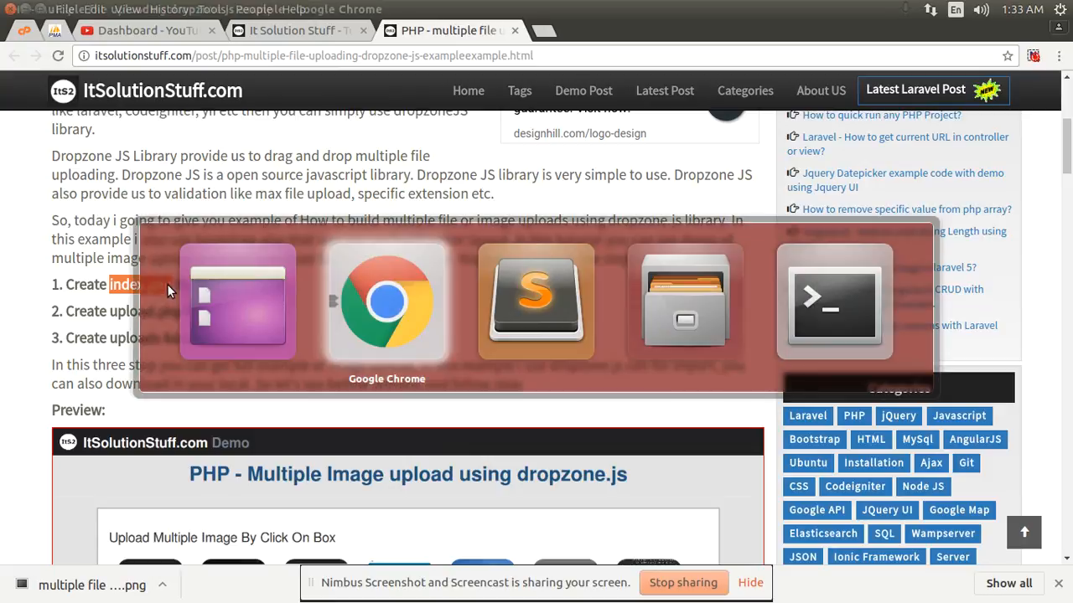
# Step: Create a new file in the Dropzone folder and save it as index.php
pyautogui.click(535, 300)
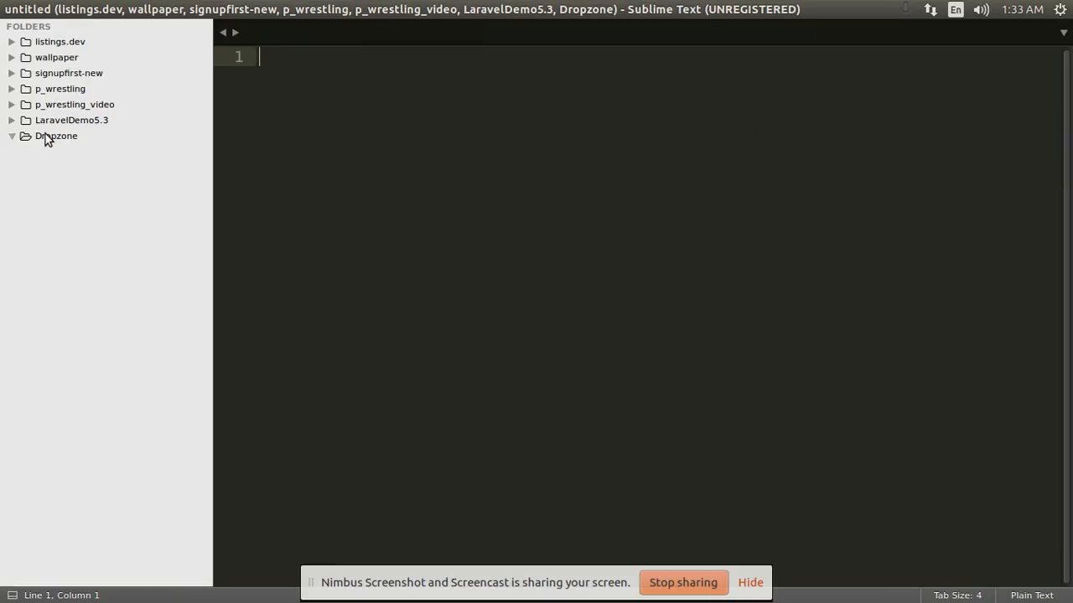
pyautogui.rightClick(56, 136)
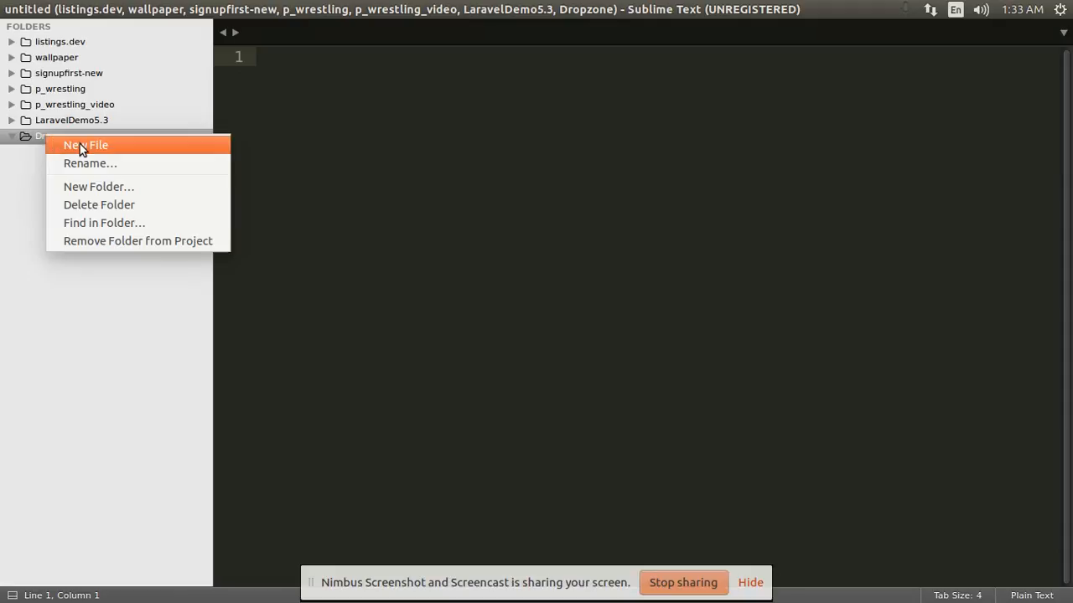
pyautogui.click(85, 145)
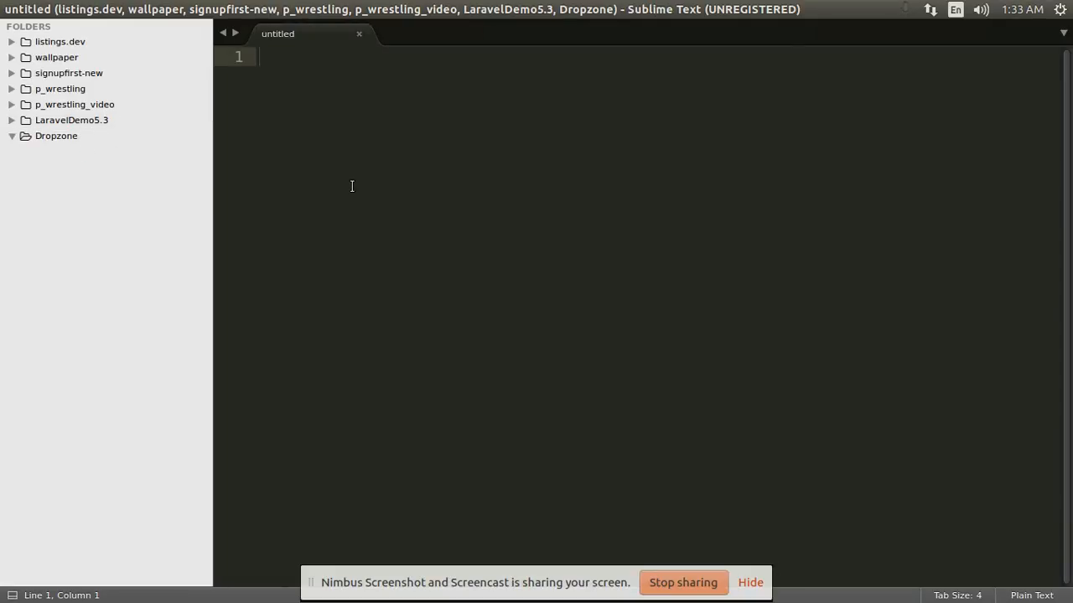
pyautogui.press('ctrl+s')
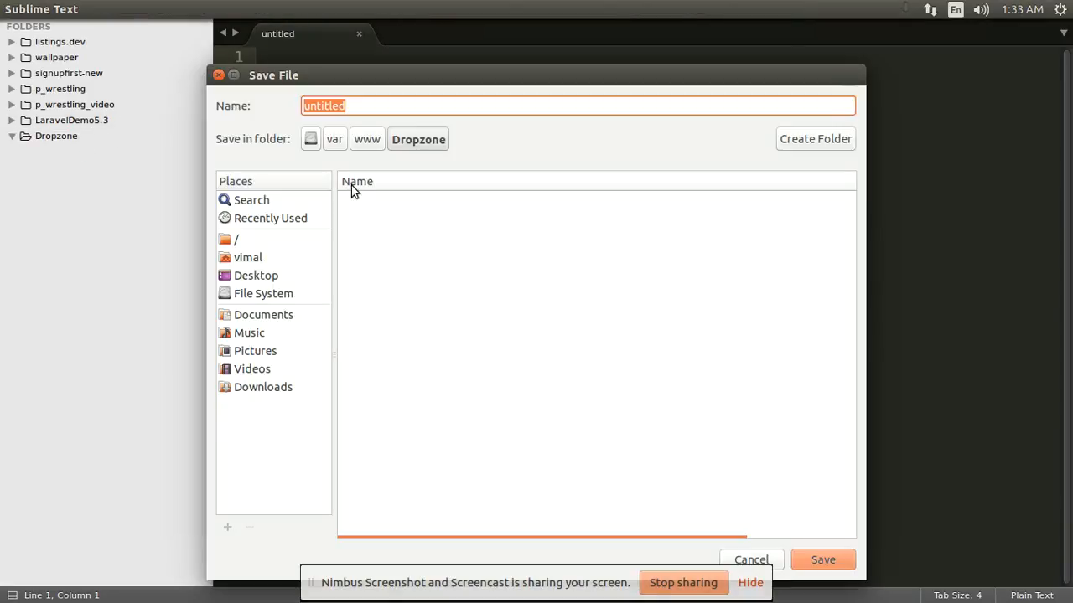
pyautogui.click(823, 559)
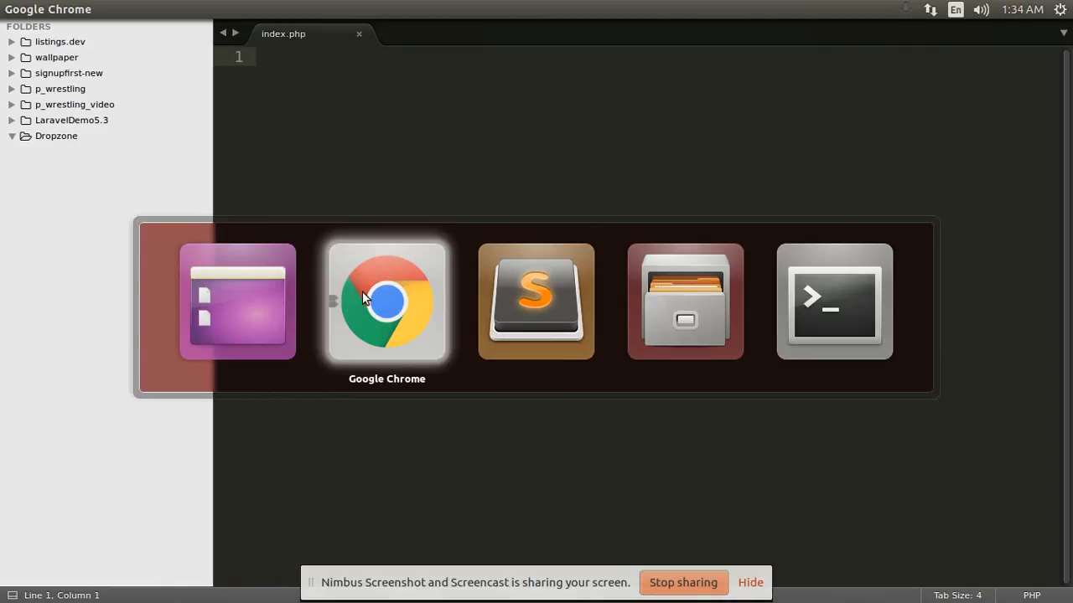
# Step: Copy the upload.php name from the tutorial and save a new file as upload.php
pyautogui.click(387, 302)
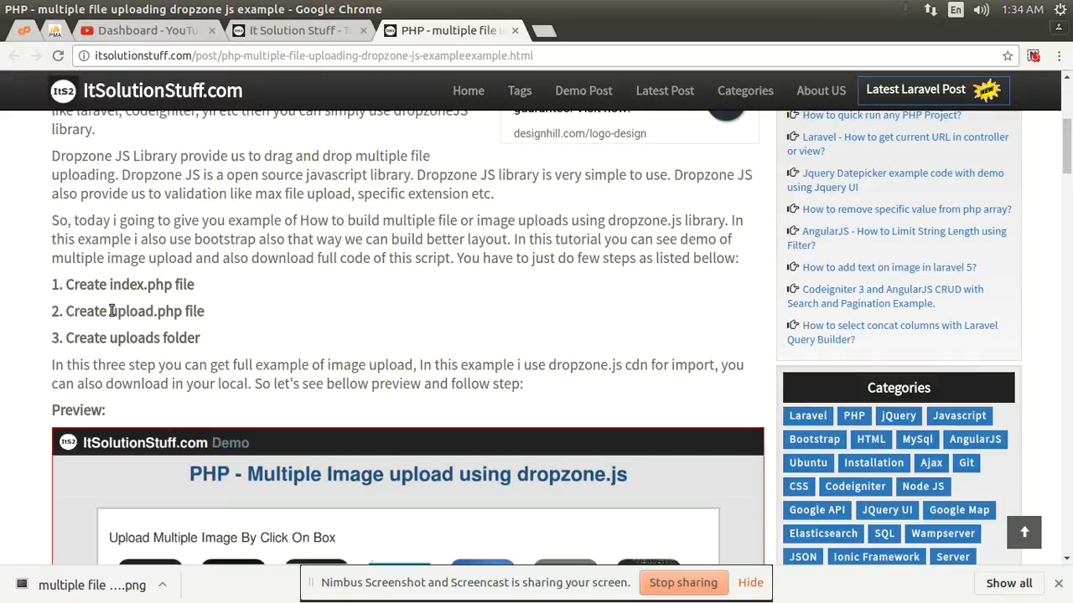
pyautogui.doubleClick(134, 311)
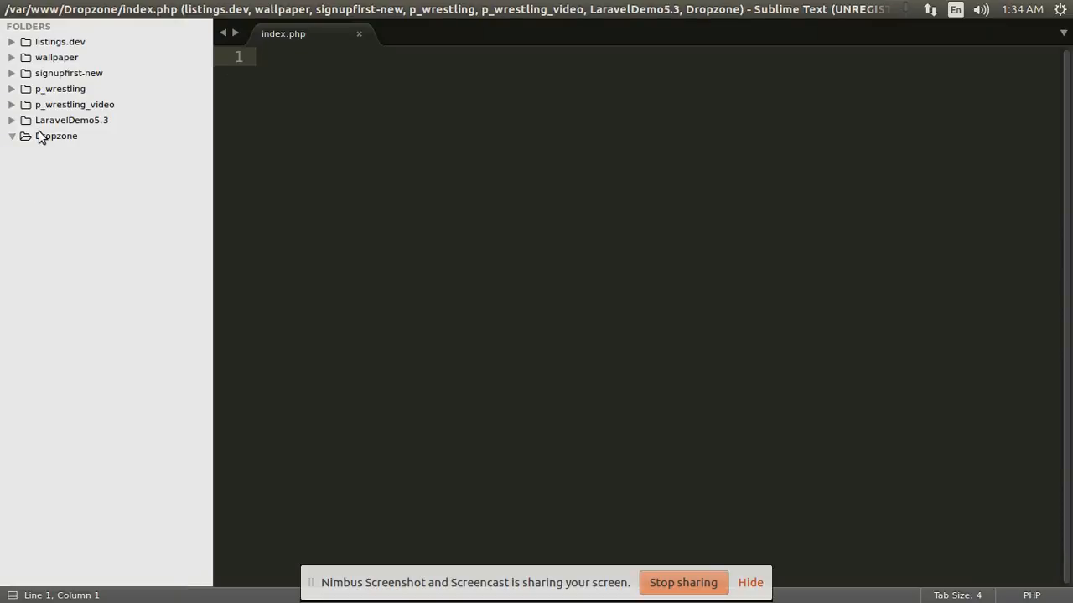
pyautogui.press('ctrl+n')
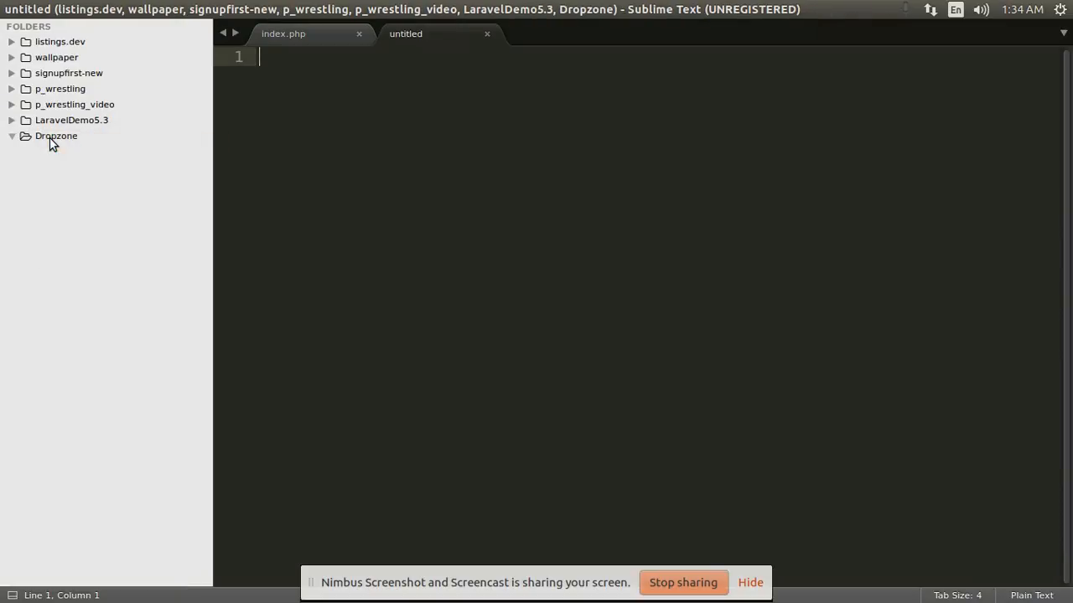
pyautogui.moveTo(360, 97)
pyautogui.write('upload.php')
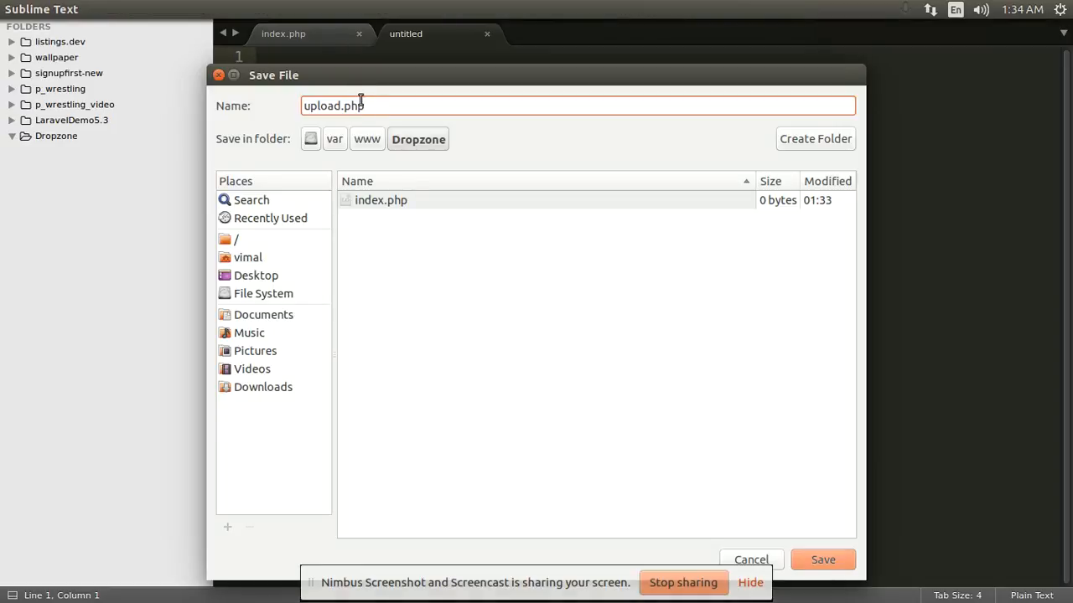
pyautogui.click(822, 560)
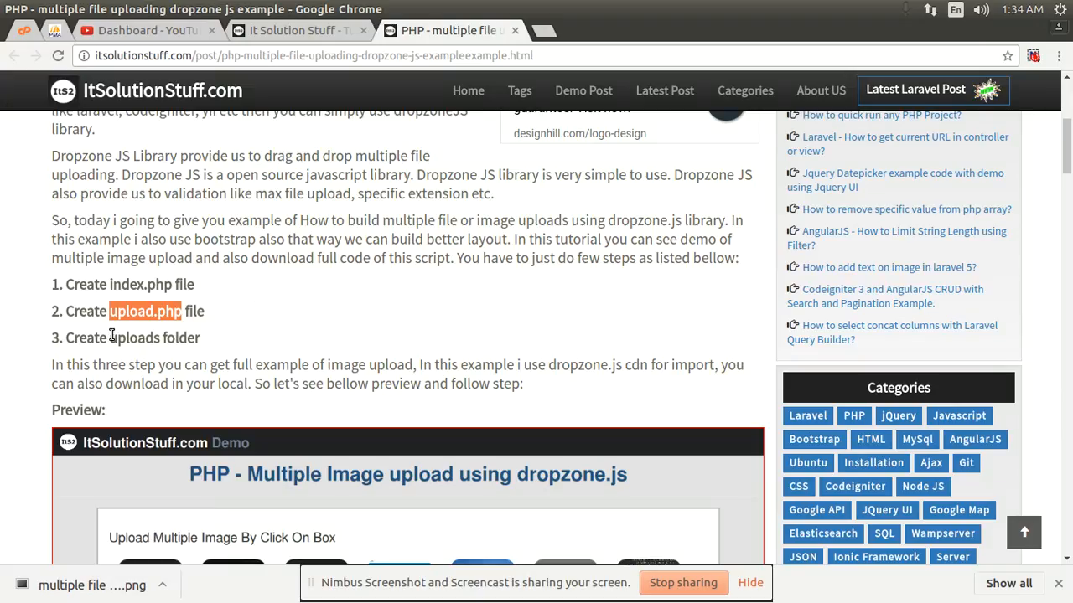
# Step: Copy the 'uploads' name from the tutorial and add that folder to Dropzone
pyautogui.doubleClick(131, 338)
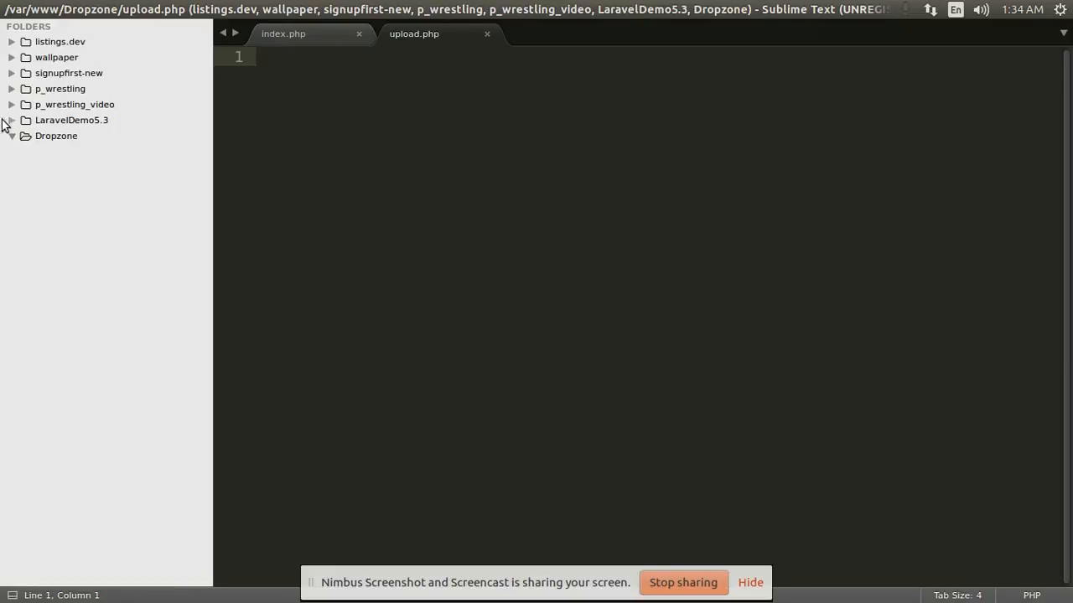
pyautogui.rightClick(57, 136)
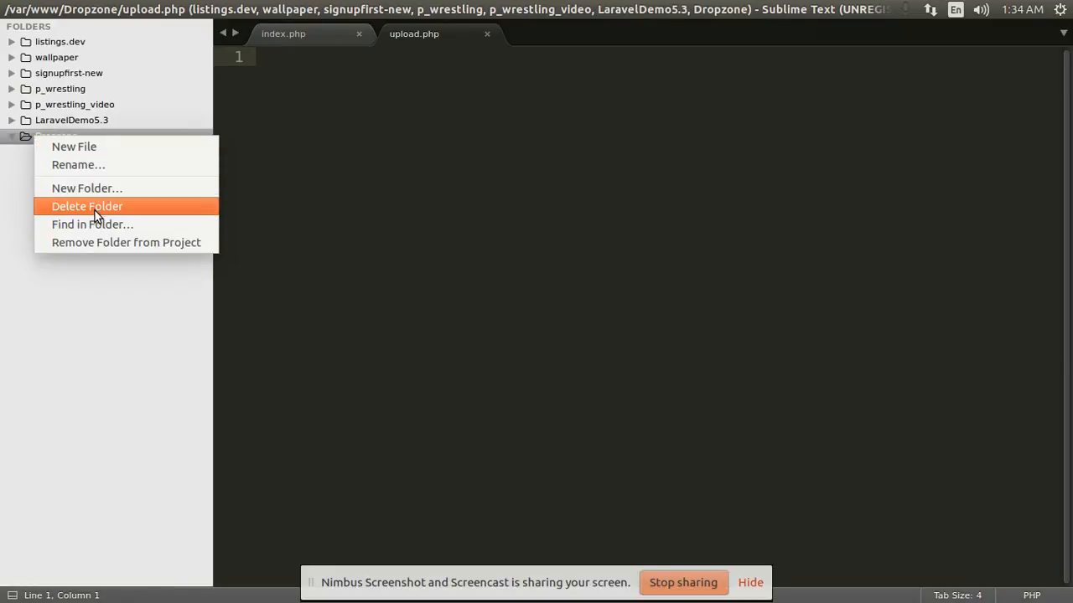
pyautogui.moveTo(88, 188)
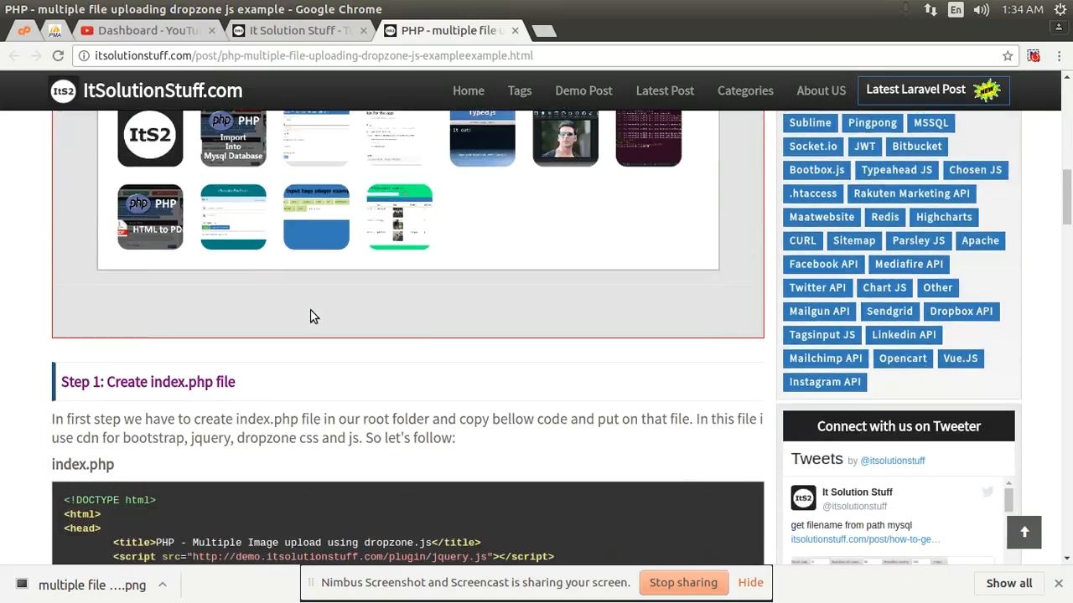
# Step: Scroll through the Step 1 index.php code listing to the Step 2 upload.php heading
pyautogui.scroll(-3)
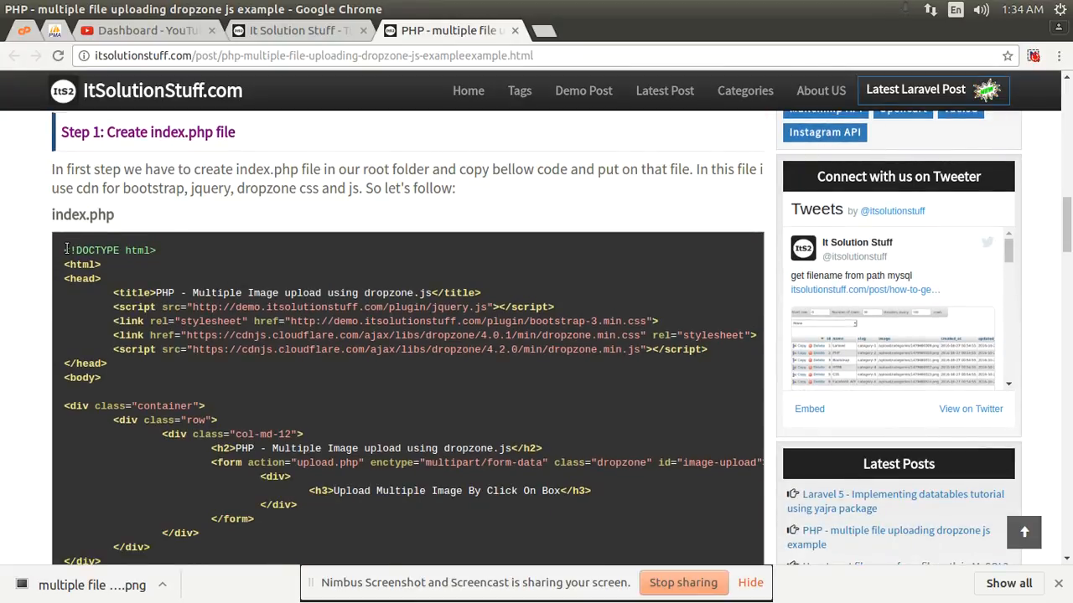
pyautogui.scroll(-3)
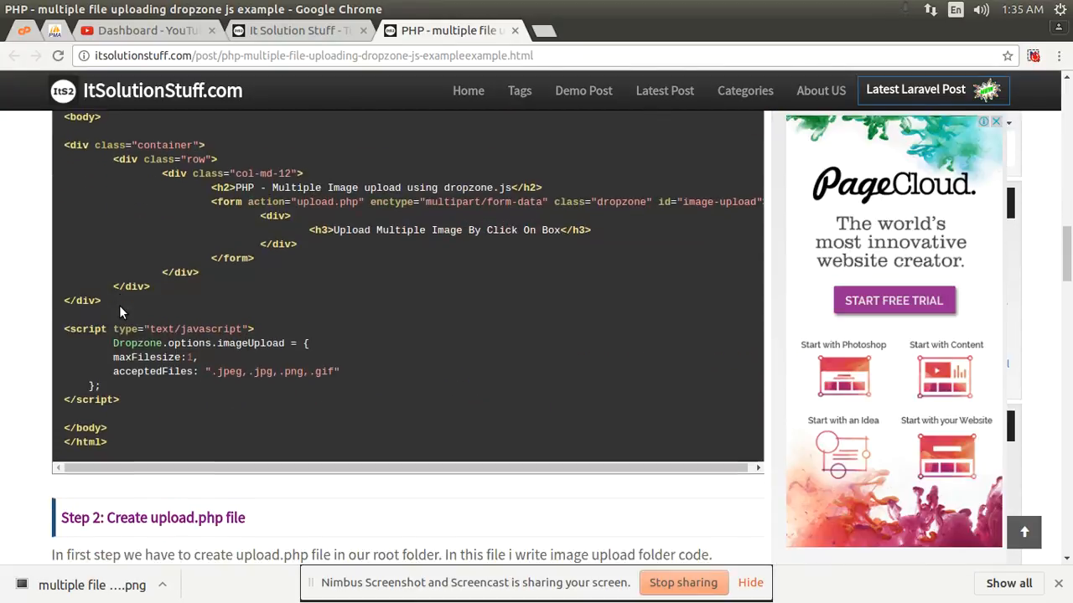
pyautogui.scroll(-3)
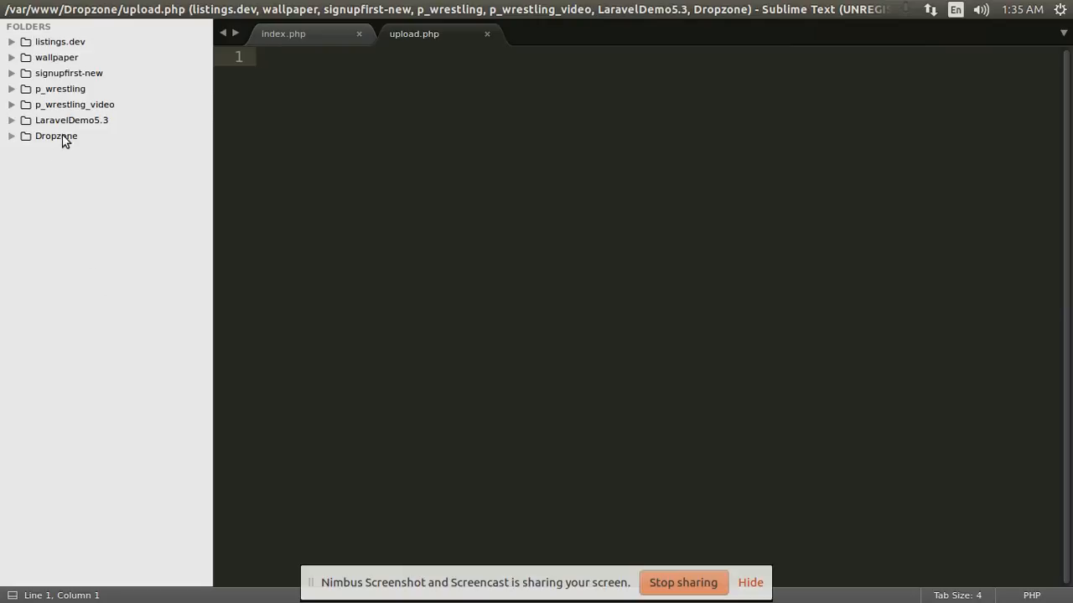
# Step: Write the PHP upload handler in upload.php and save it
pyautogui.click(284, 34)
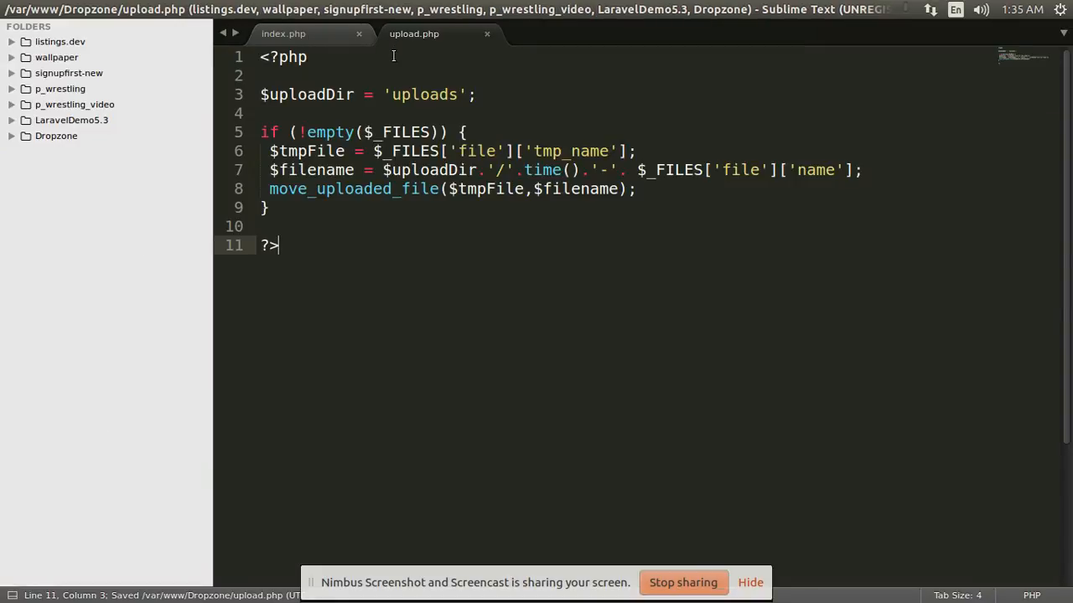
pyautogui.moveTo(341, 88)
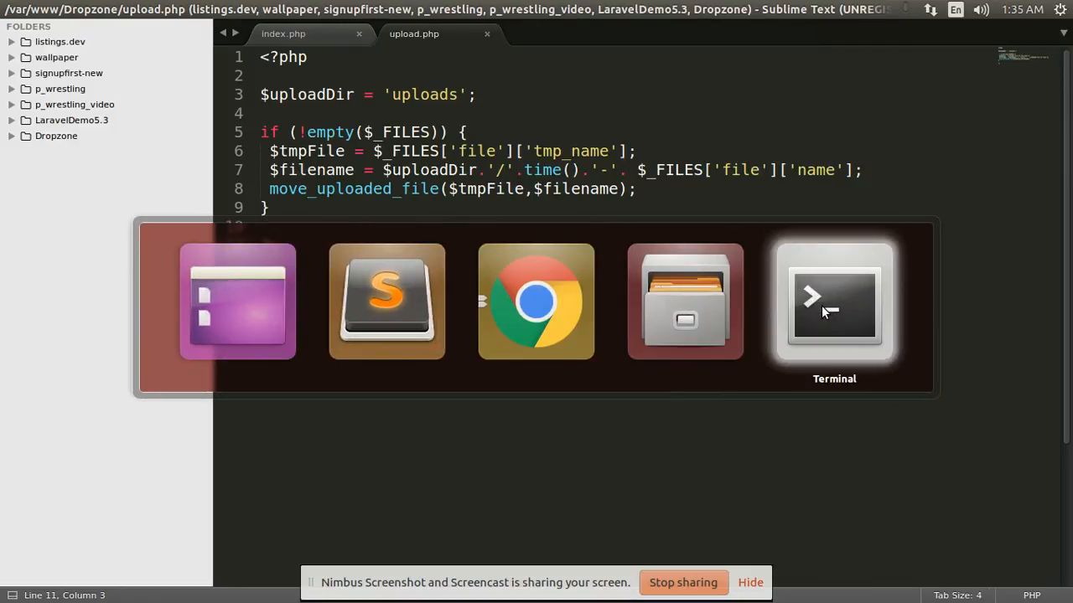
# Step: In the terminal, move up a level and change into the Dropzone directory
pyautogui.click(834, 302)
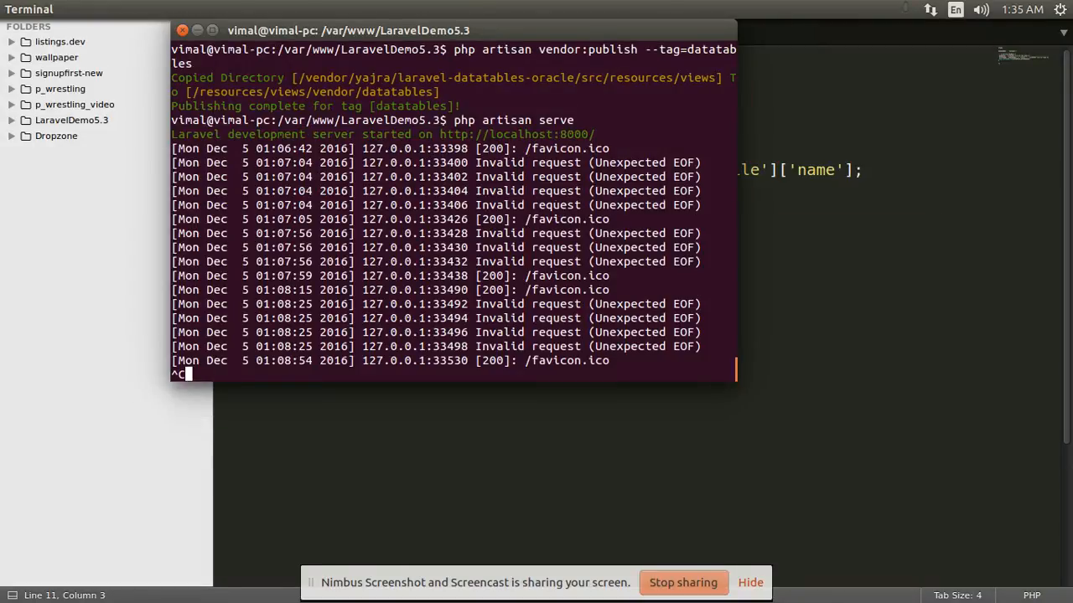
pyautogui.write('cd ..')
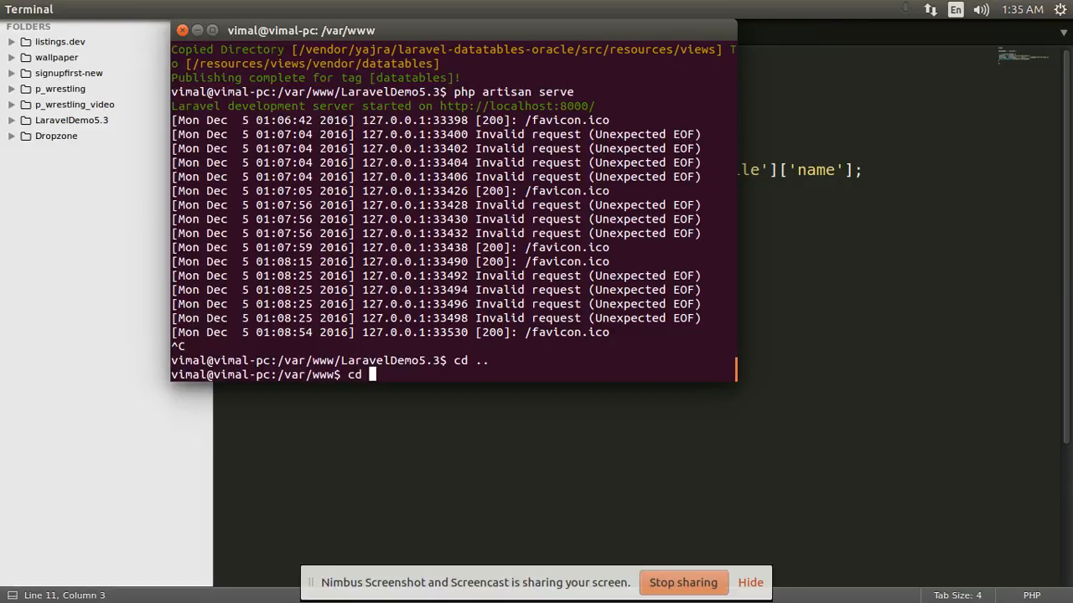
pyautogui.write('Dro')
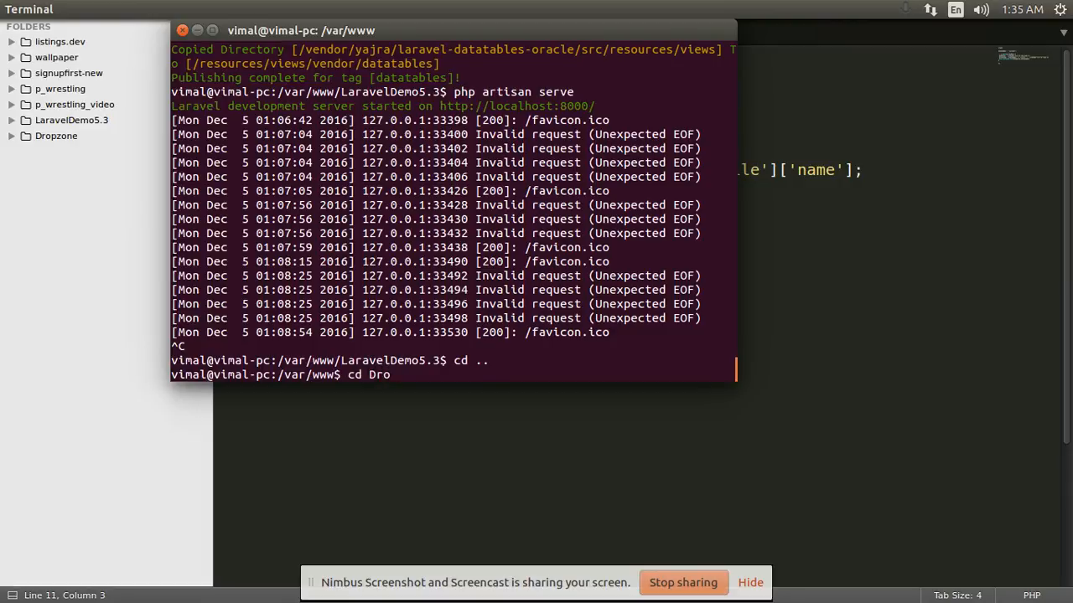
pyautogui.press('Return')
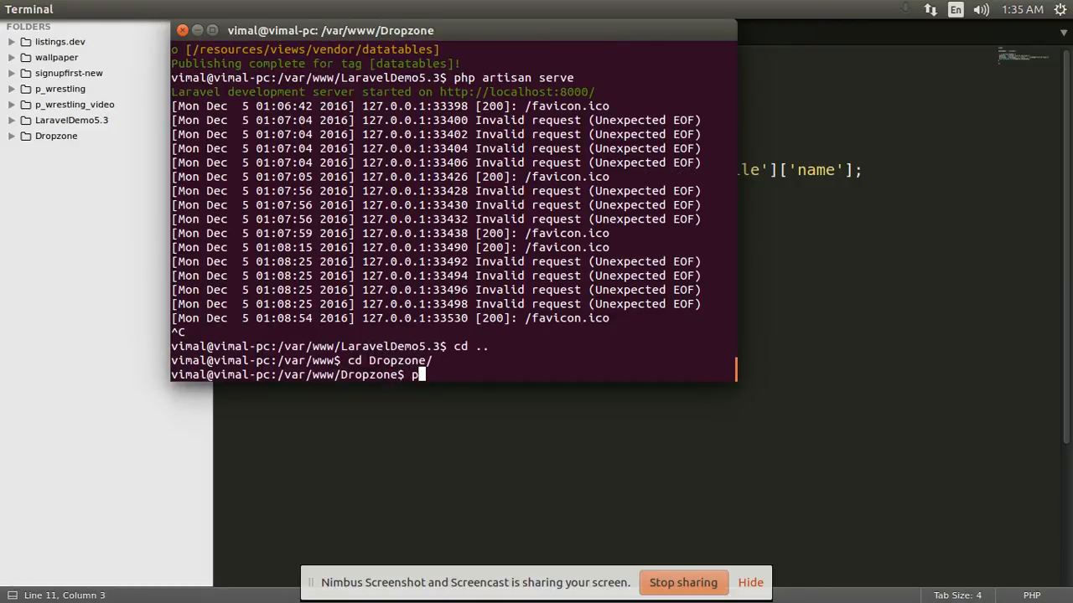
# Step: Start the PHP built-in server with php -S localhost:8000
pyautogui.write('hp -S')
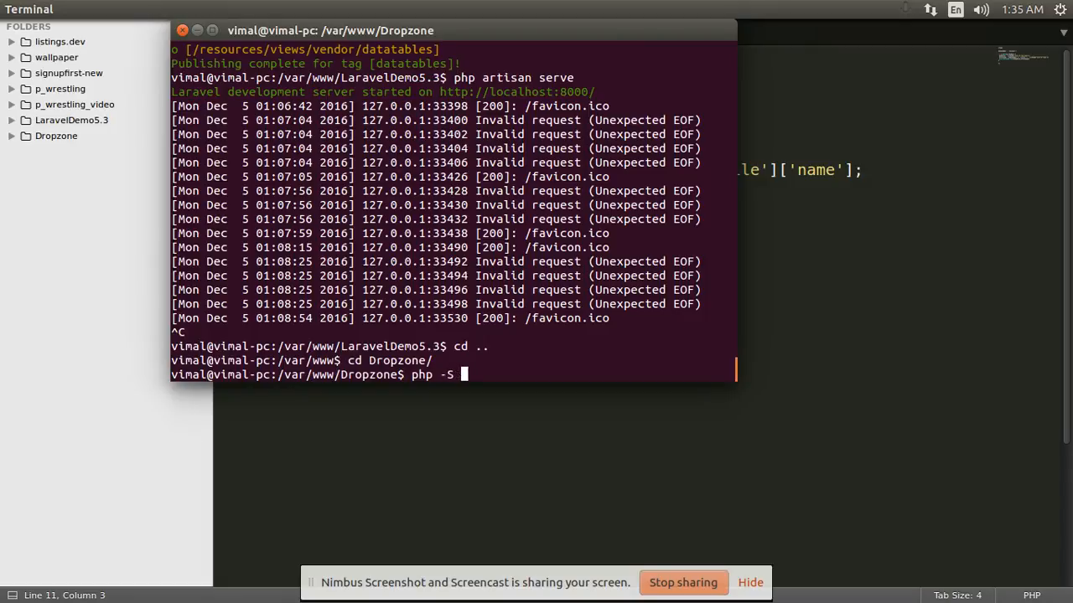
pyautogui.write('localhost')
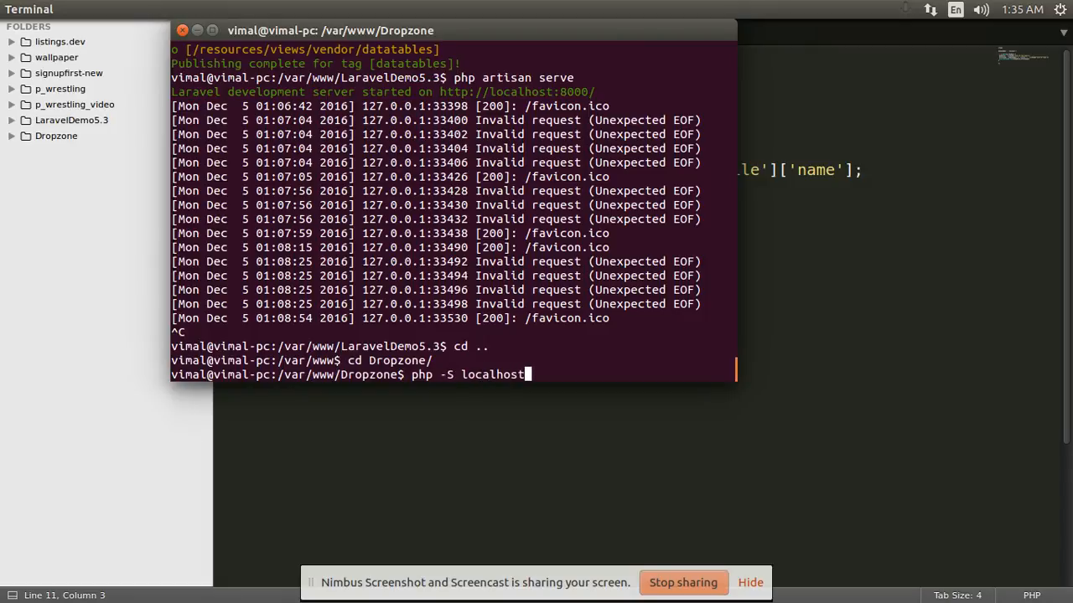
pyautogui.write(':8000')
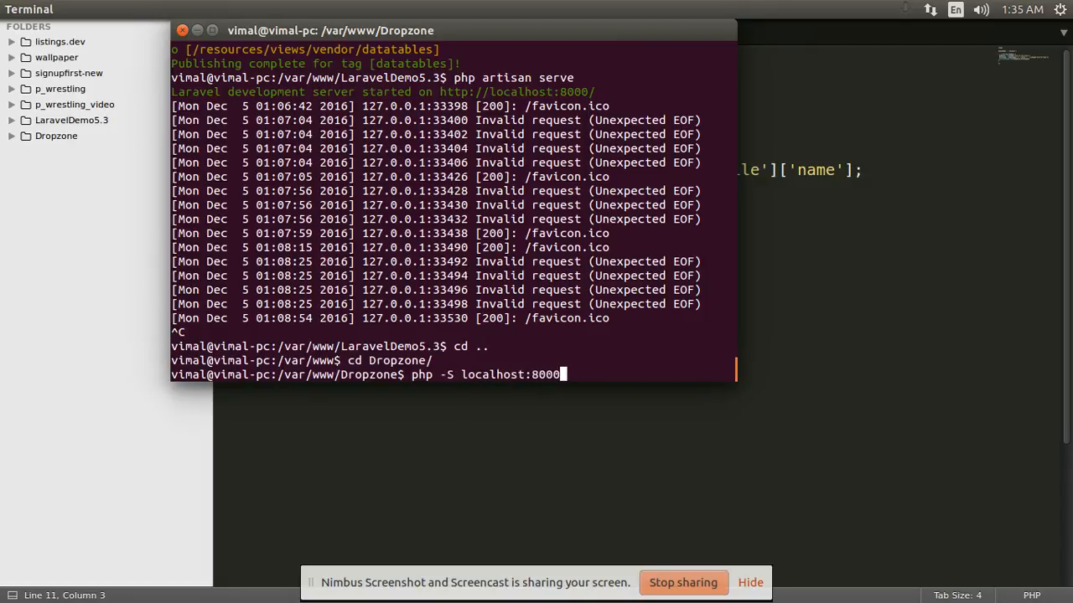
pyautogui.press('Return')
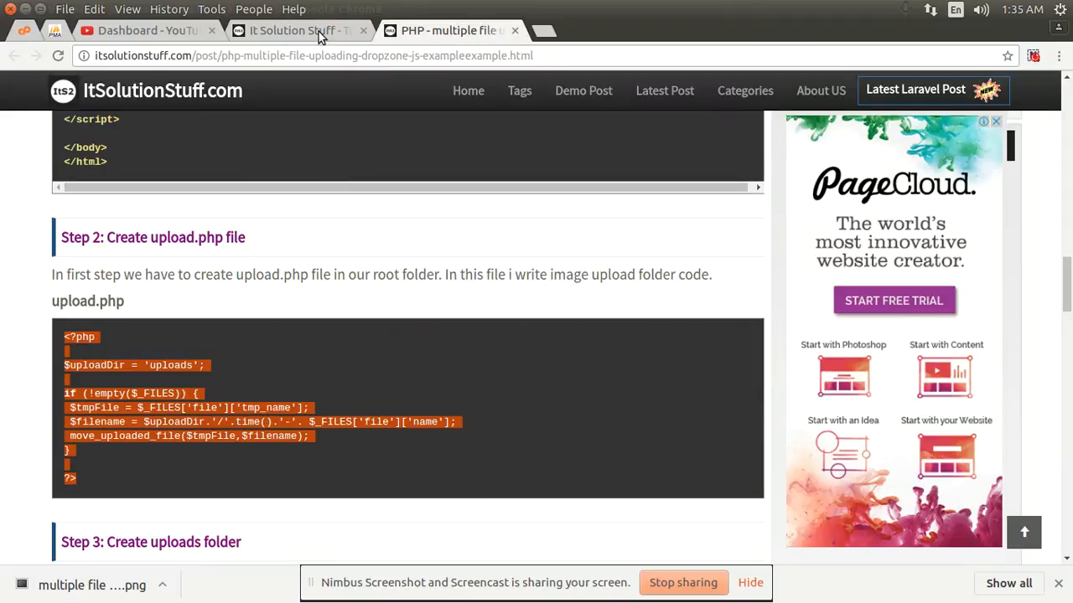
# Step: Upload four Downloads images, from 3d-nature-wallpapers to the gorgeous HD wallpaper, through the drop box
pyautogui.click(541, 30)
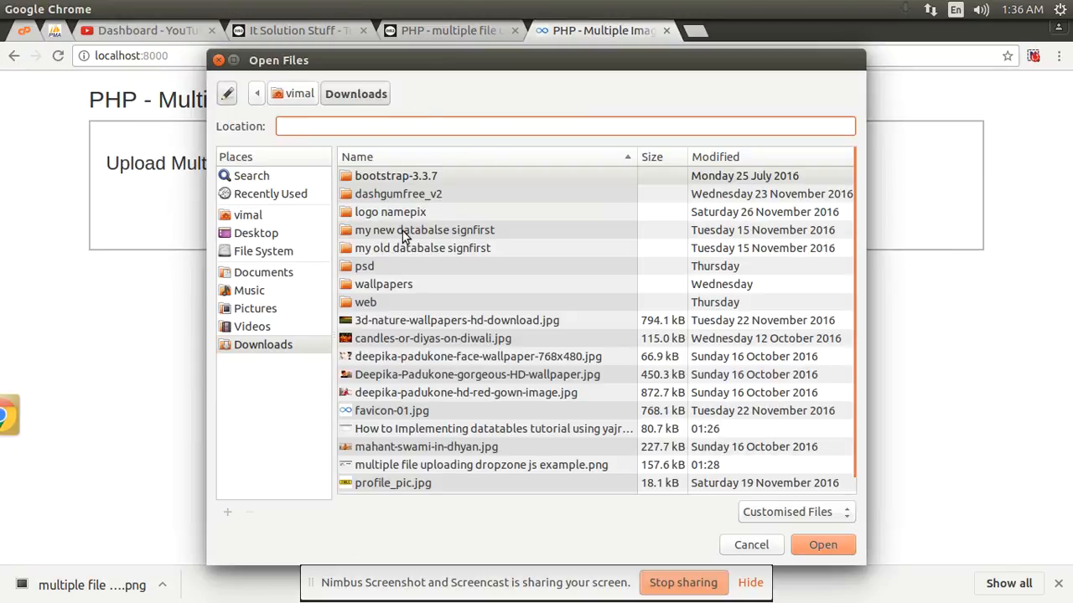
pyautogui.click(457, 320)
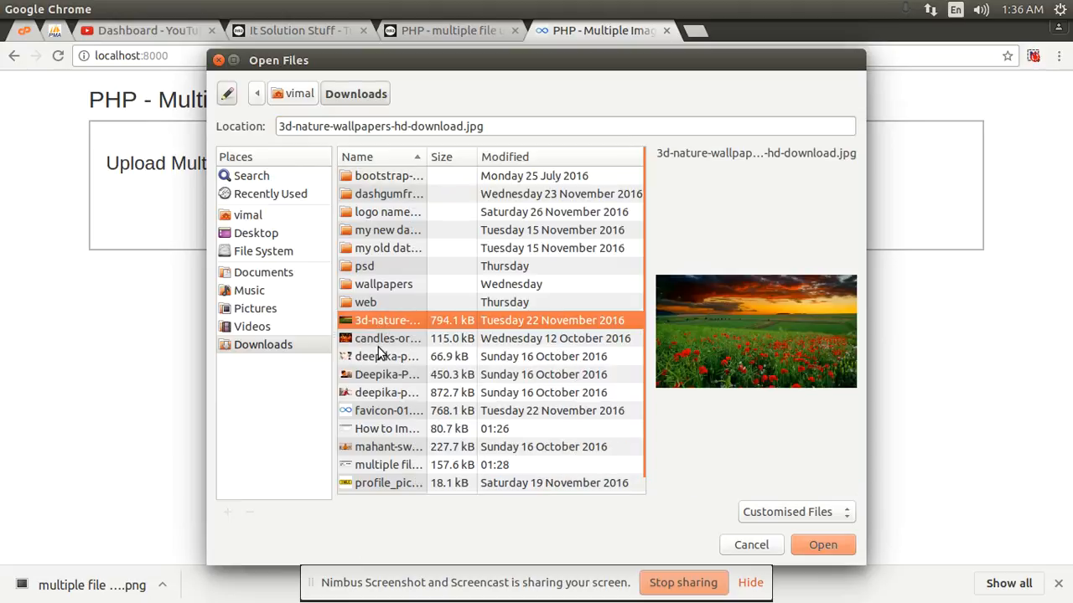
pyautogui.click(387, 356)
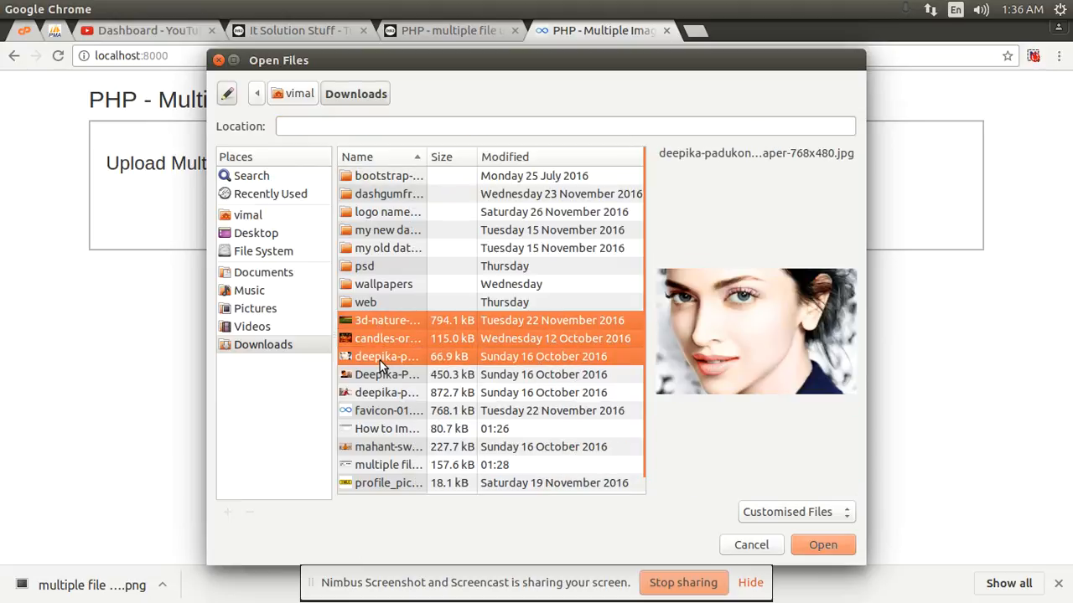
pyautogui.click(387, 375)
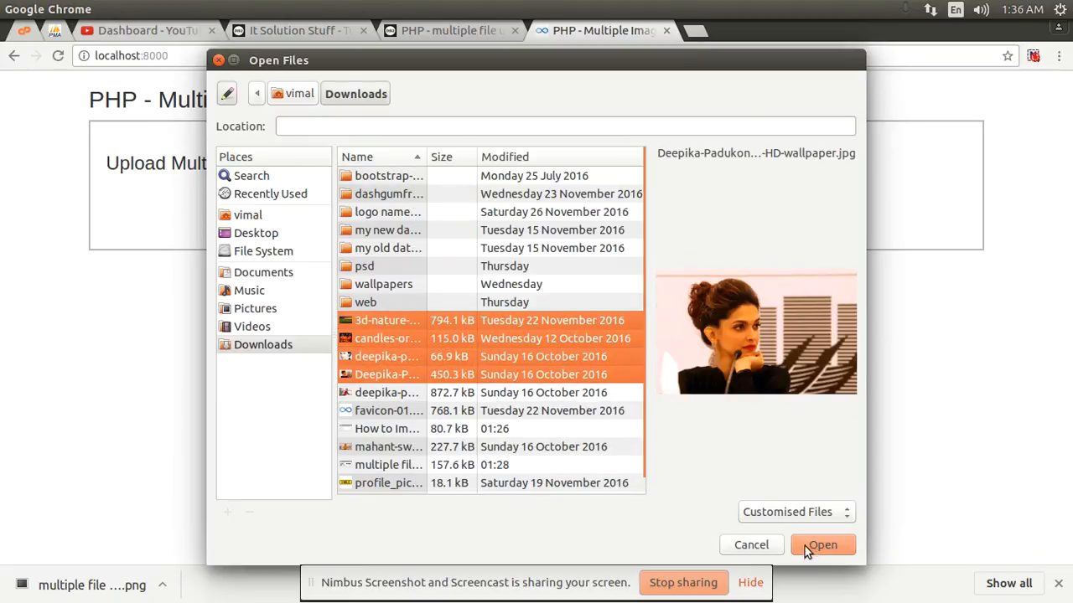
pyautogui.click(822, 544)
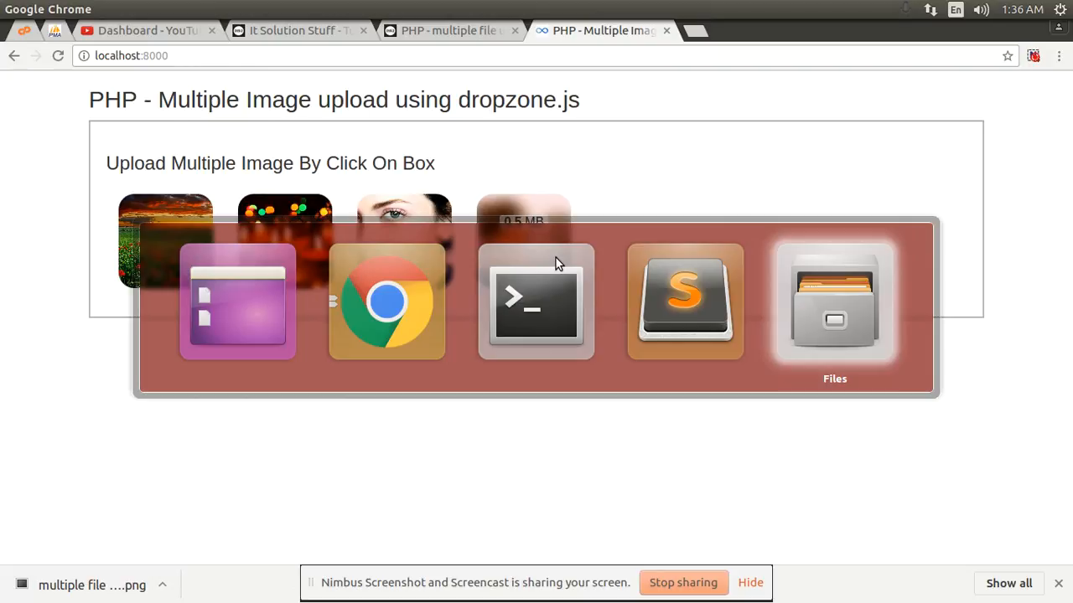
# Step: Open Dropzone/uploads in Files and select the four timestamped images
pyautogui.click(834, 302)
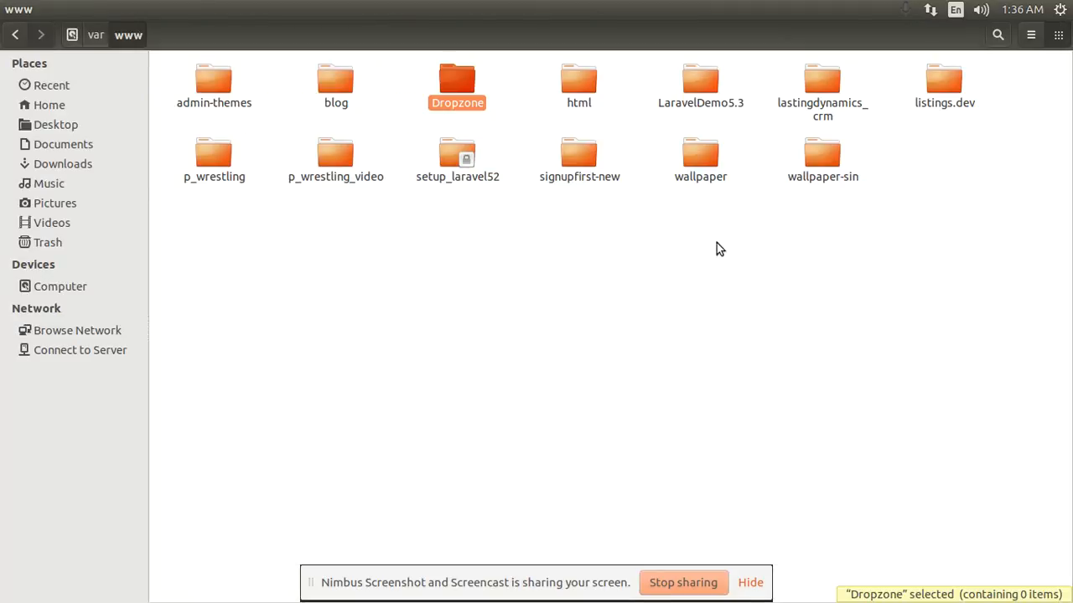
pyautogui.doubleClick(457, 79)
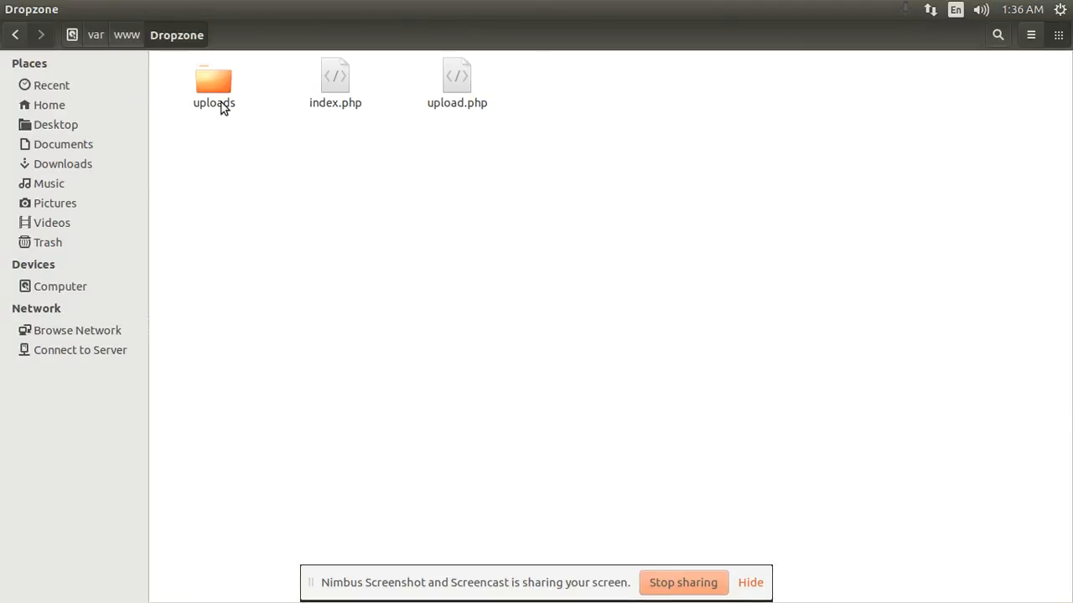
pyautogui.doubleClick(214, 80)
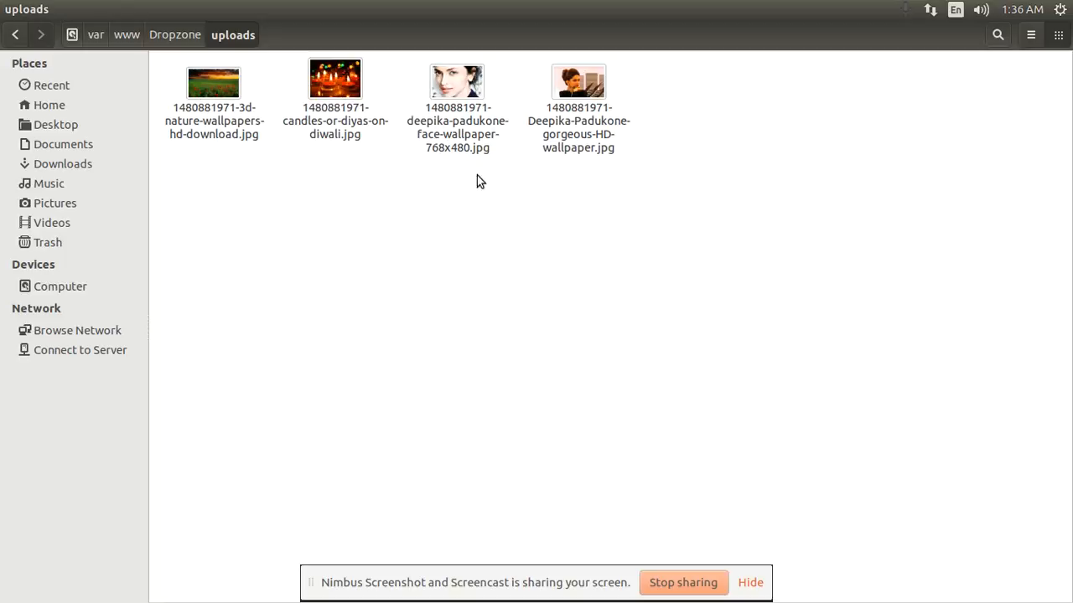
pyautogui.moveTo(480, 181); pyautogui.dragTo(218, 142)
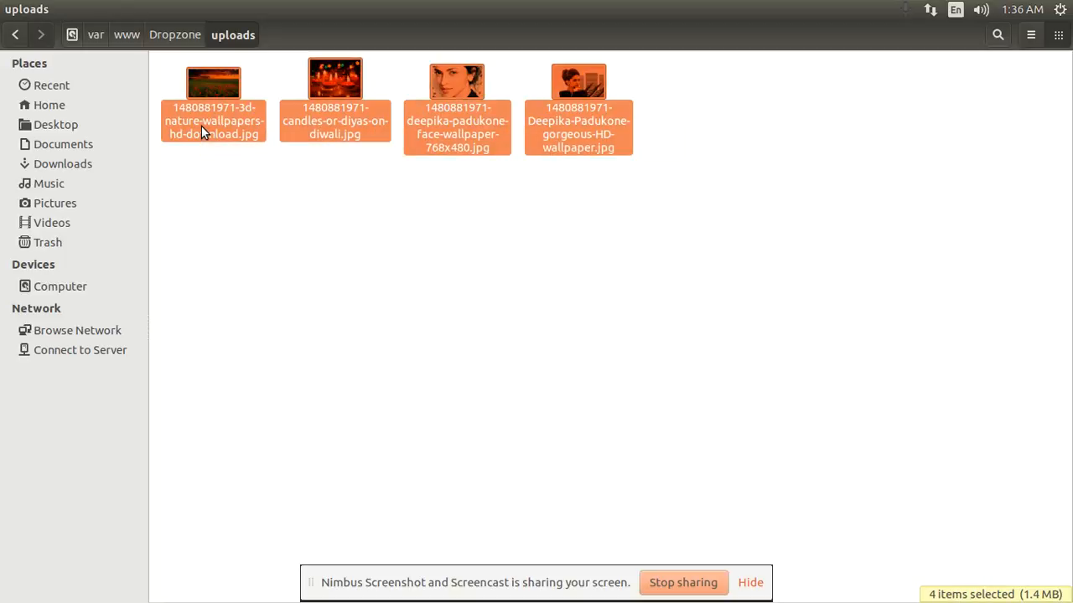
pyautogui.moveTo(240, 115)
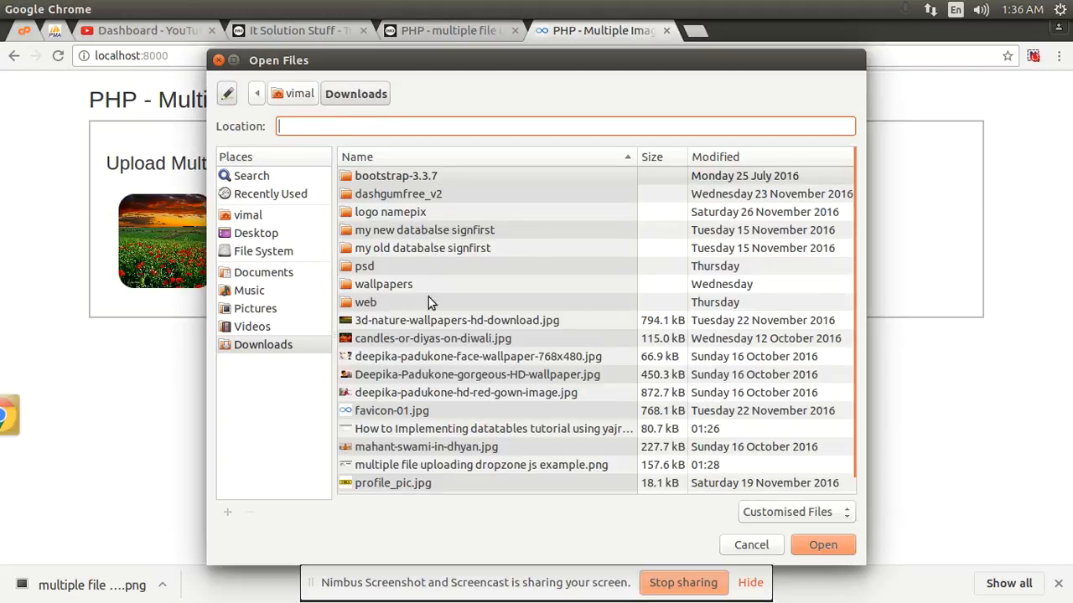
# Step: Upload favicon-01.jpg, the datatables screenshot and mahant-swami-in-dhyan.jpg, then return to Files
pyautogui.click(392, 410)
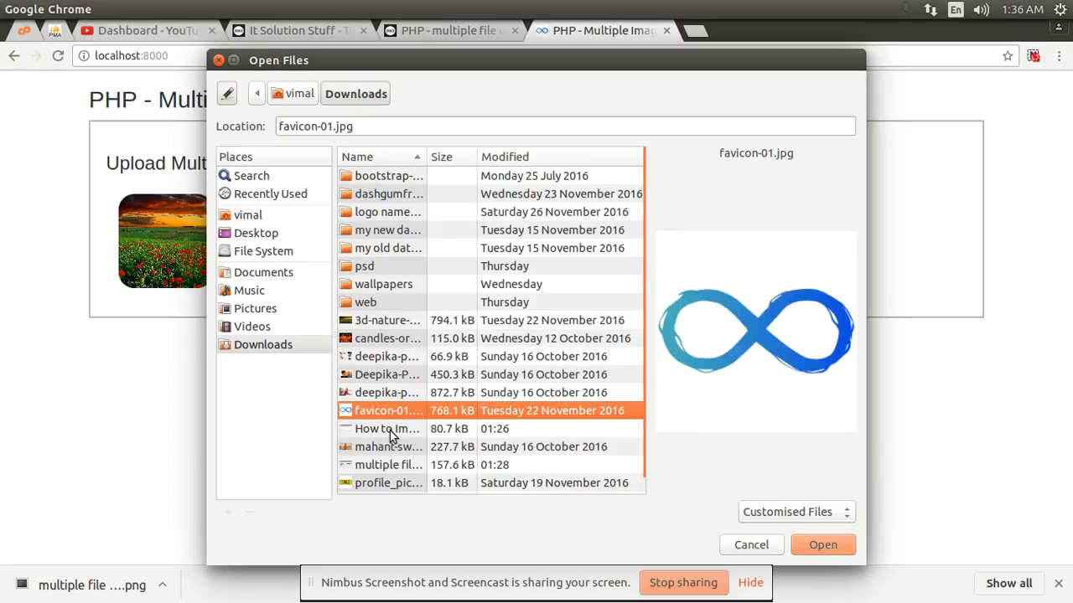
pyautogui.click(387, 428)
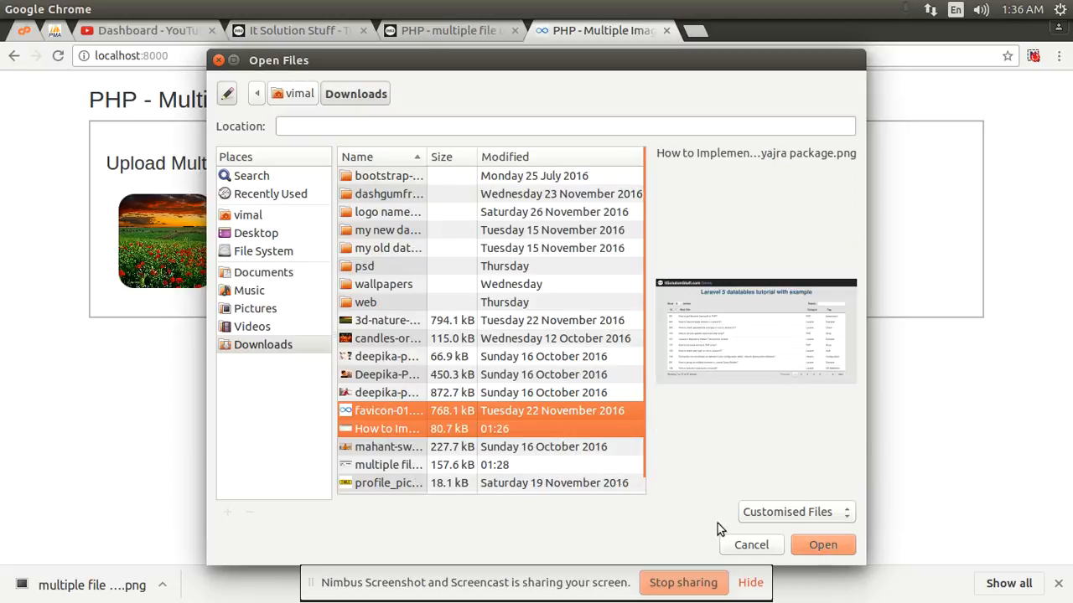
pyautogui.click(387, 447)
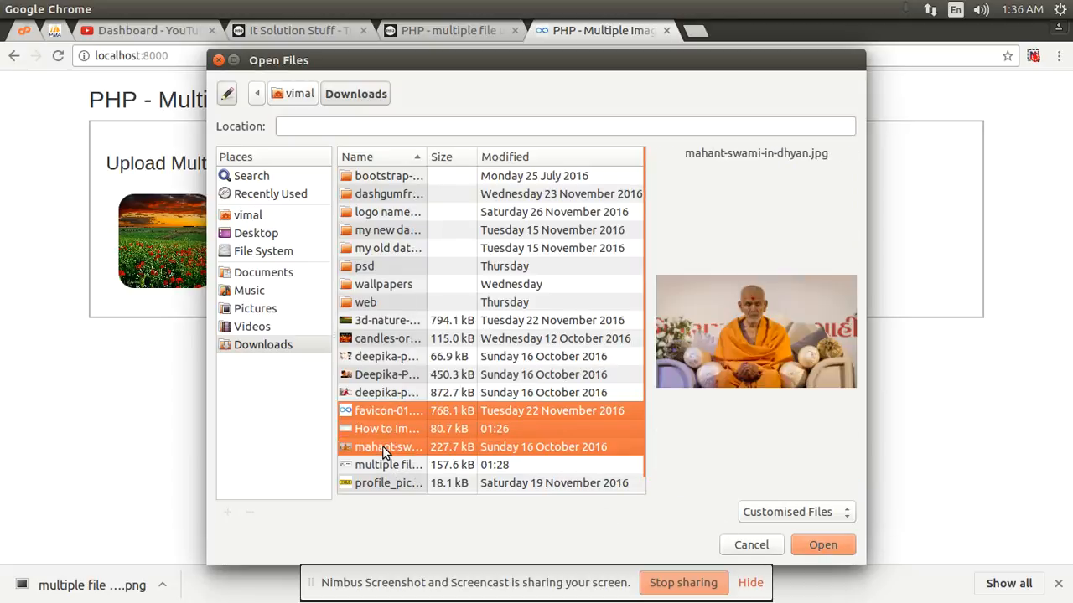
pyautogui.click(822, 544)
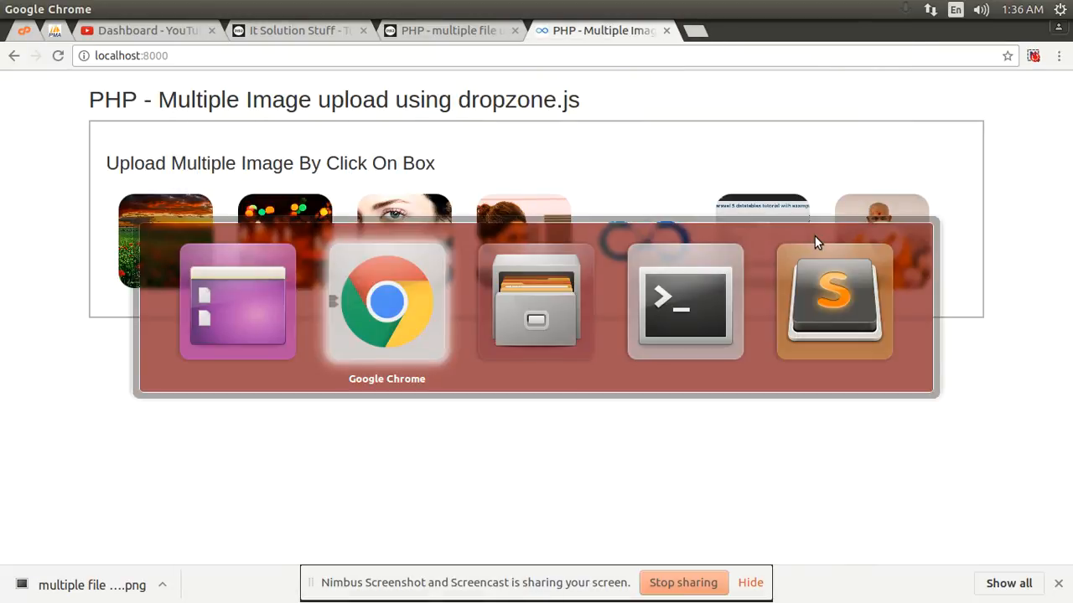
pyautogui.click(535, 302)
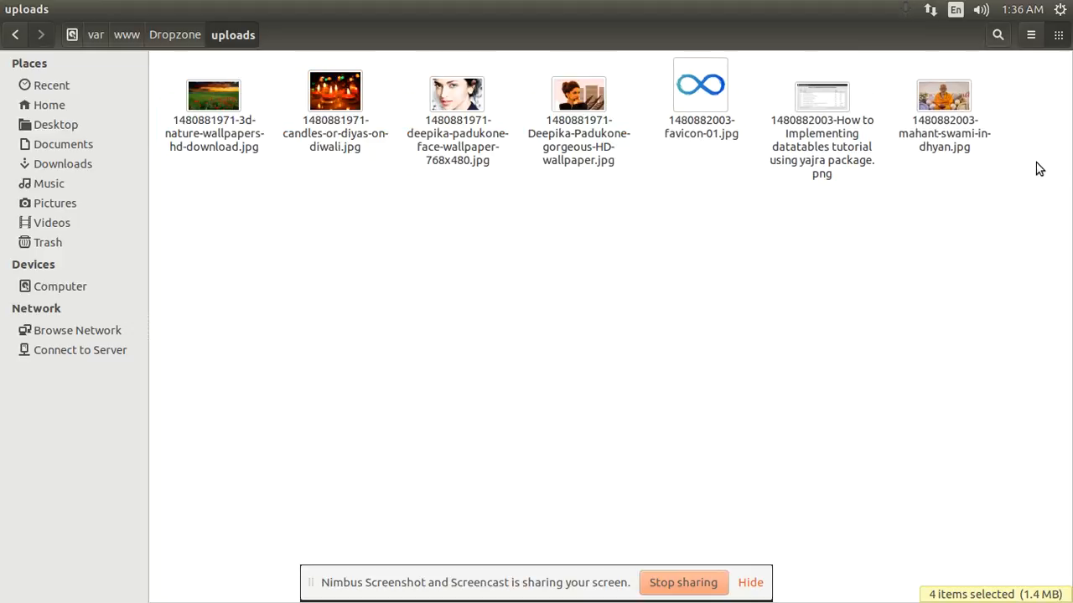
# Step: Check the seven images in uploads and go back to the localhost:8000 demo page
pyautogui.click(700, 84)
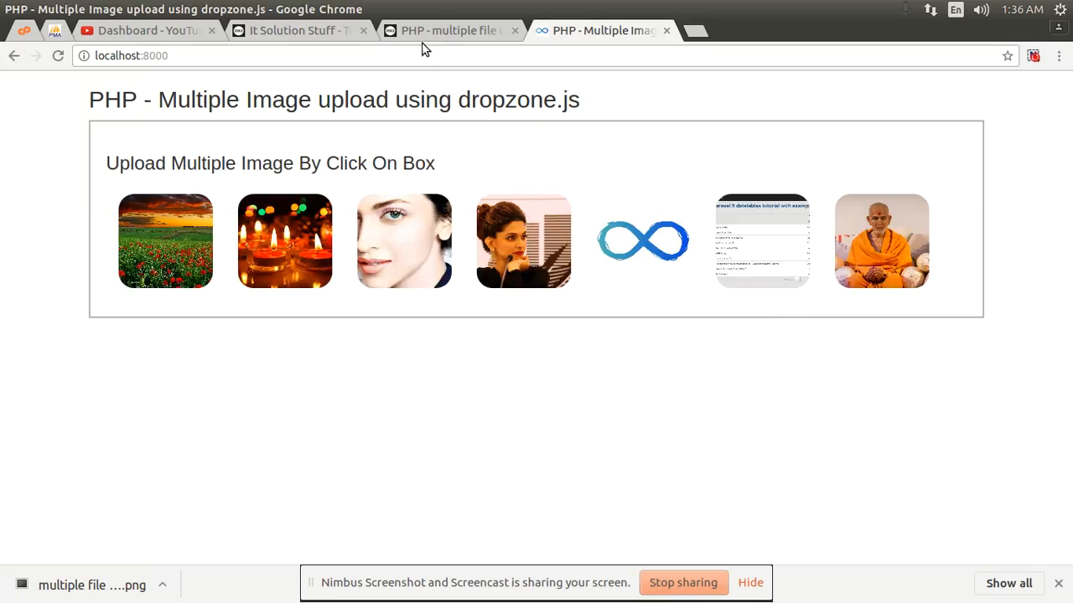
# Step: Return to the ItSolutionStuff dropzone multiple-upload tutorial and scroll up to its title
pyautogui.click(289, 30)
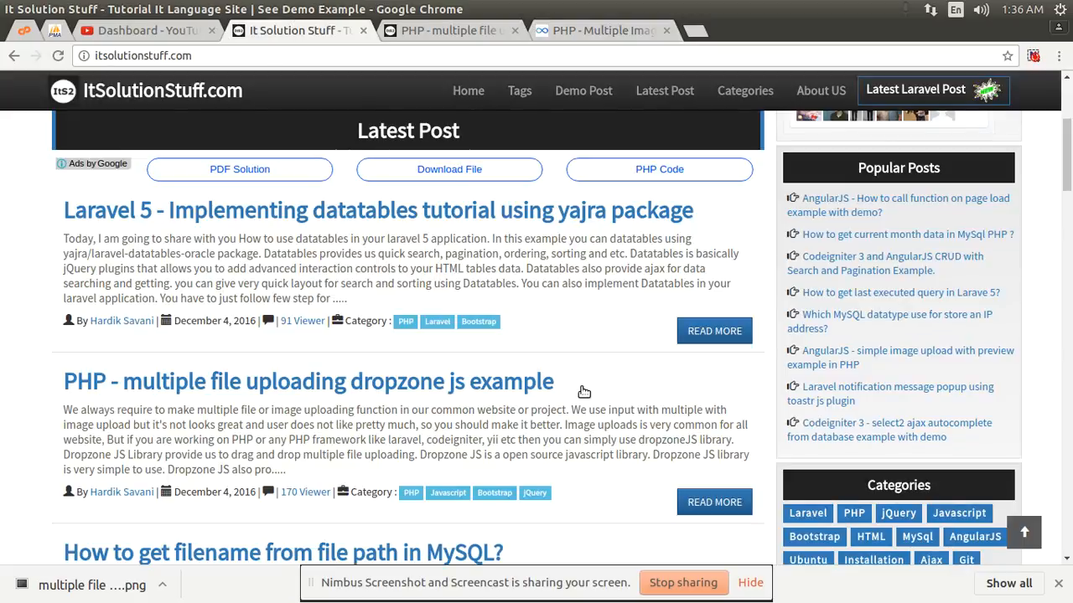
pyautogui.click(308, 381)
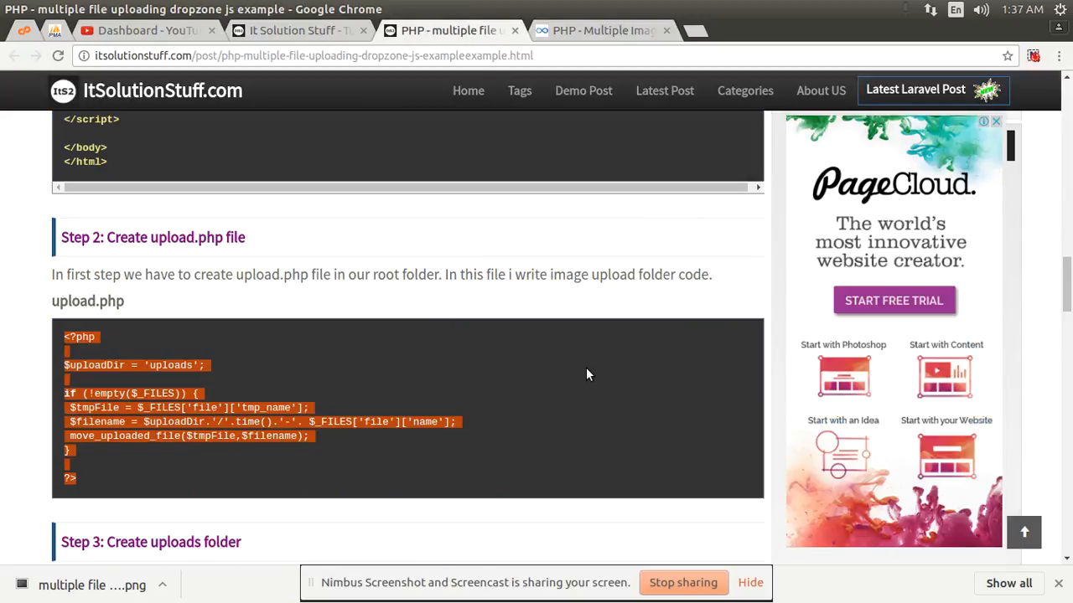
pyautogui.scroll(3)
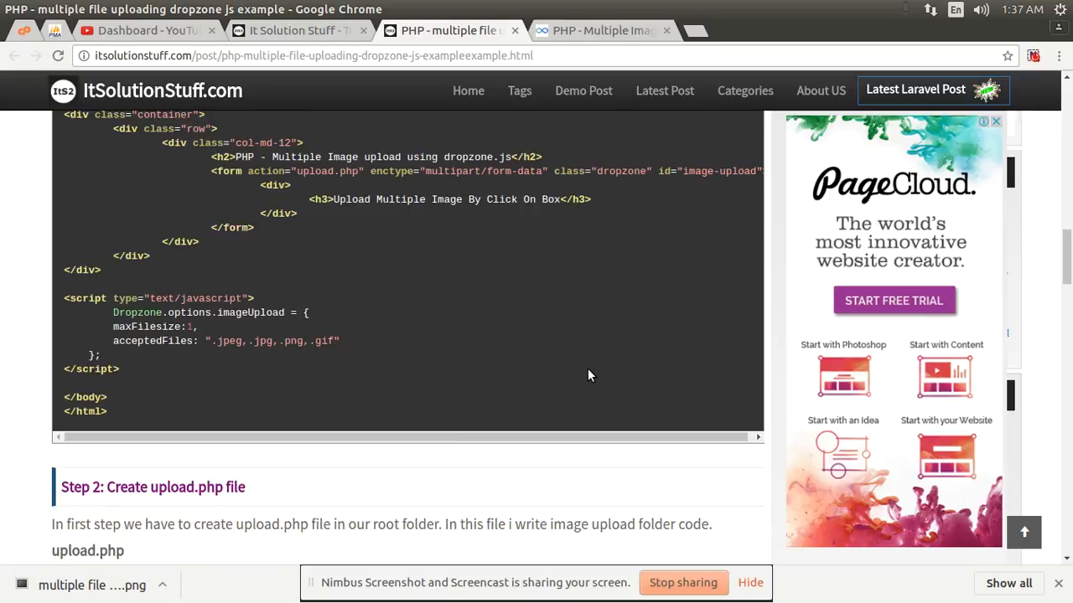
pyautogui.scroll(3)
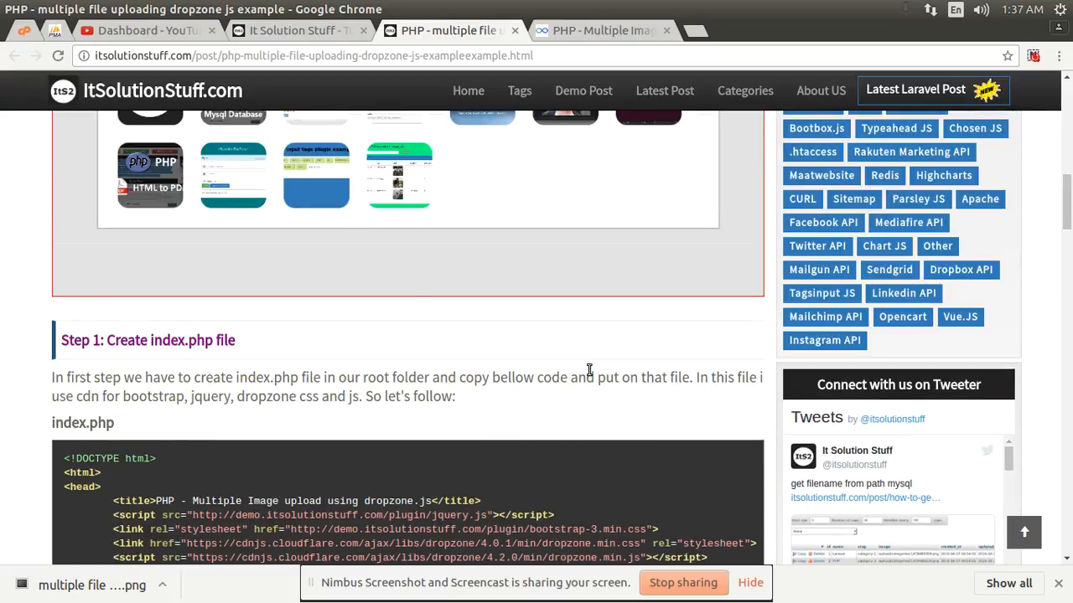
pyautogui.scroll(3)
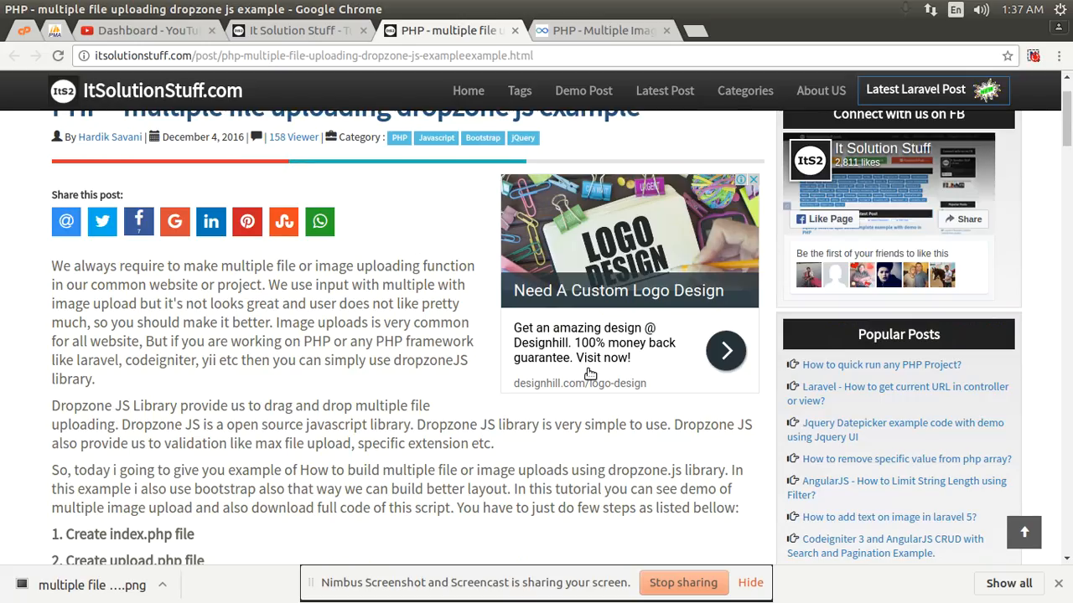
pyautogui.scroll(3)
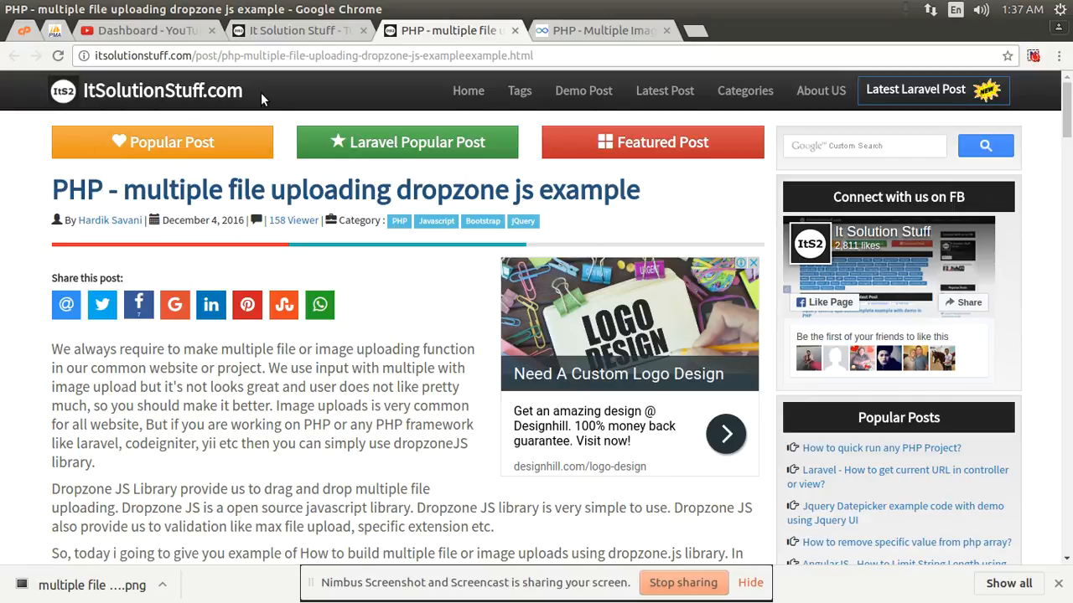
pyautogui.moveTo(250, 92)
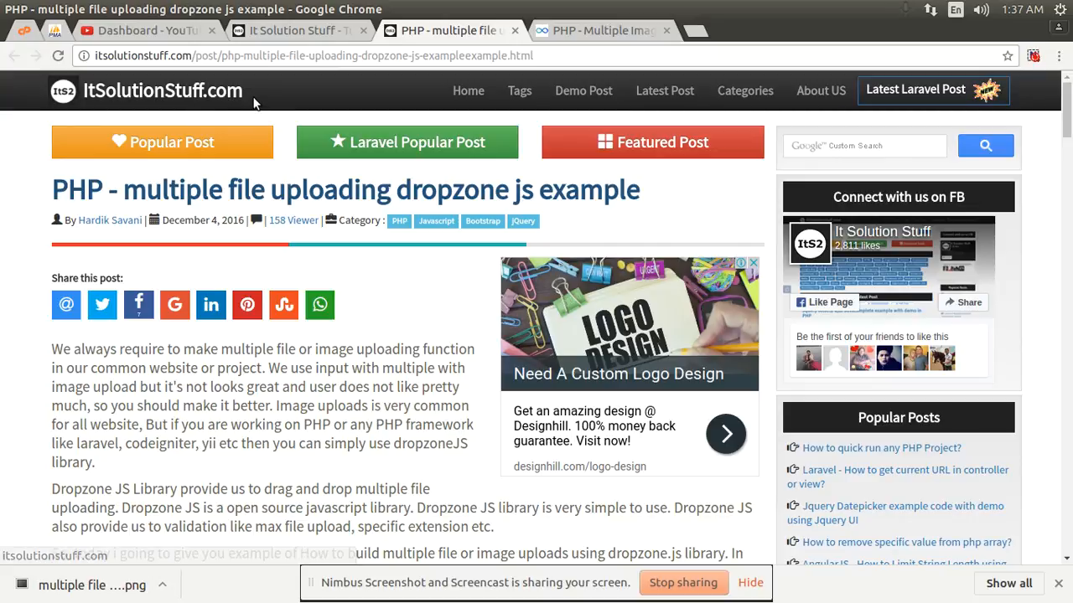
pyautogui.moveTo(247, 100)
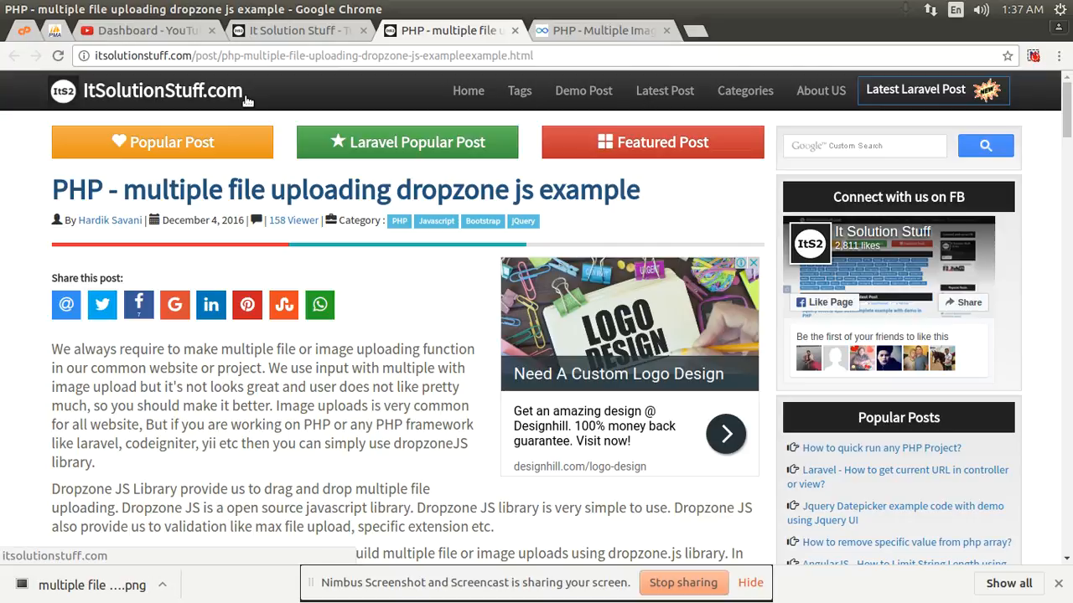